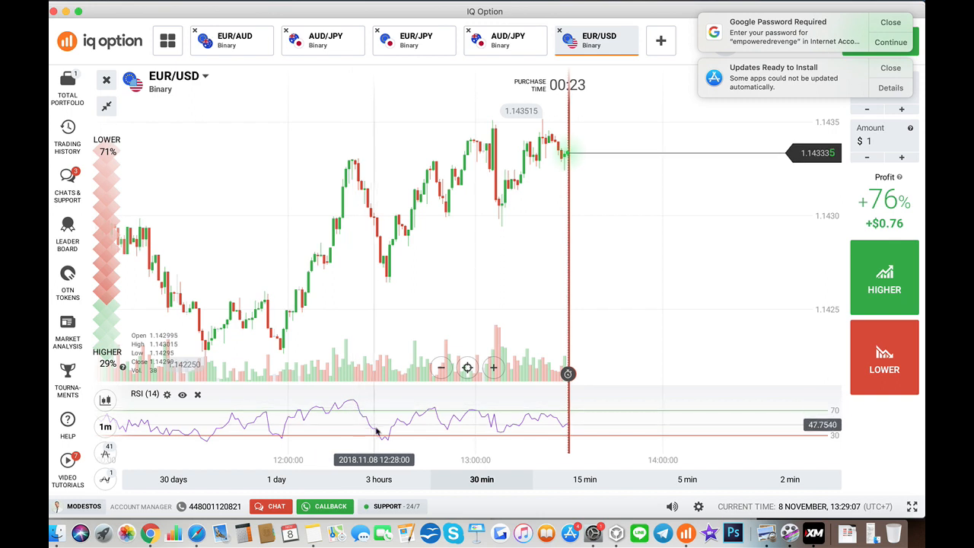
pyautogui.moveTo(384, 439)
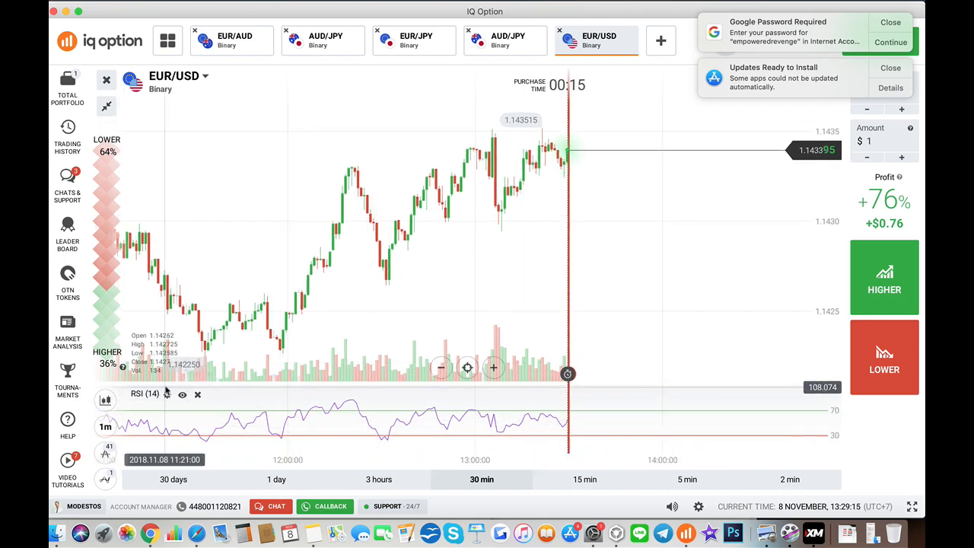
# Set the RSI overbought level to 80 and oversold level to 20 and apply.
pyautogui.click(167, 394)
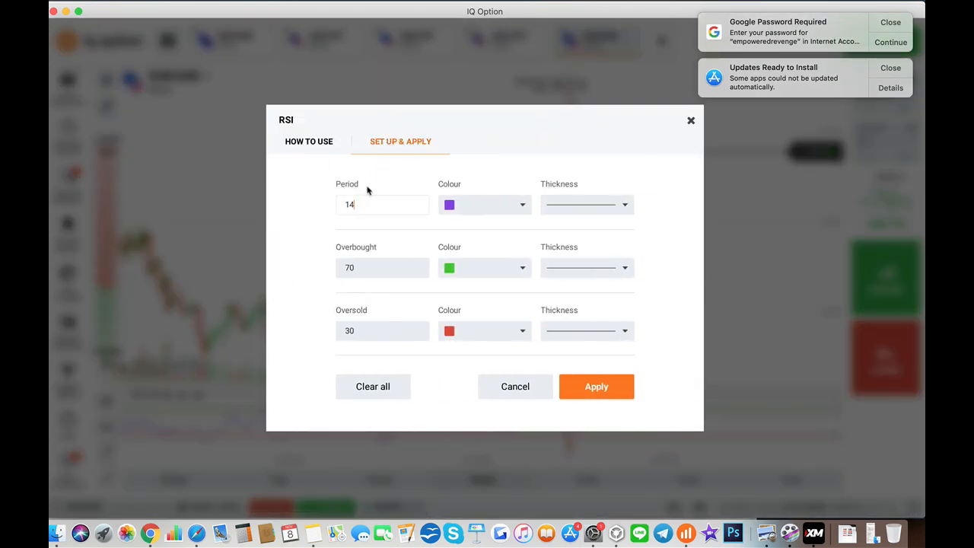
pyautogui.click(382, 267)
pyautogui.write('80')
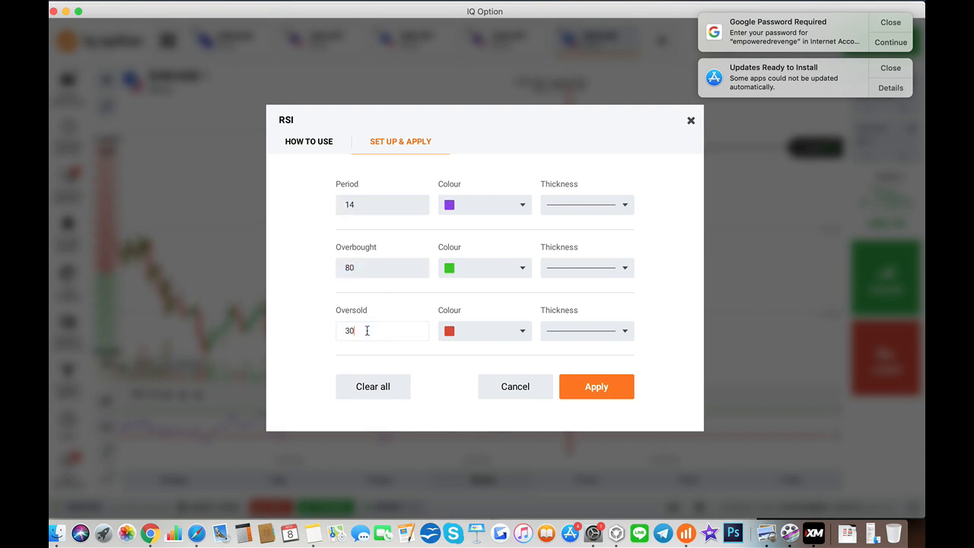
pyautogui.write('20')
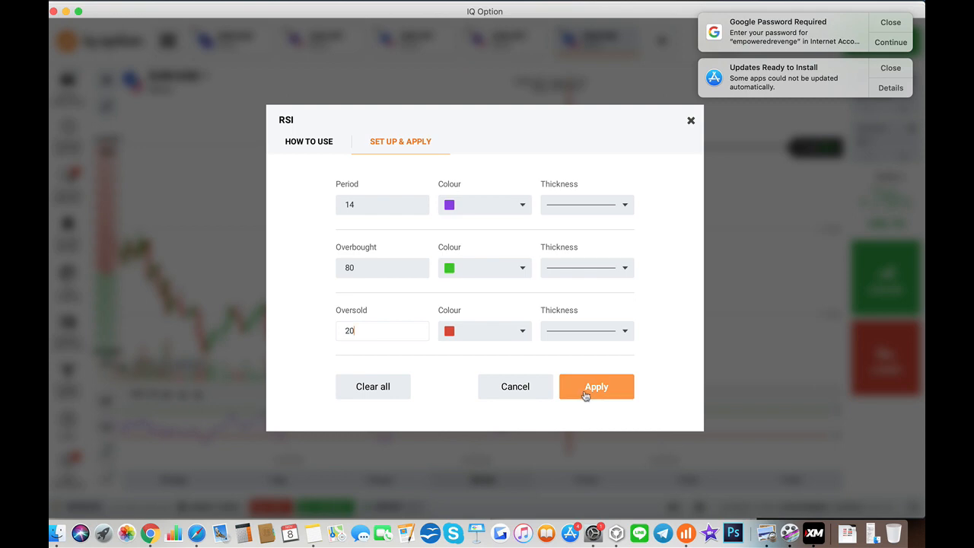
pyautogui.click(597, 386)
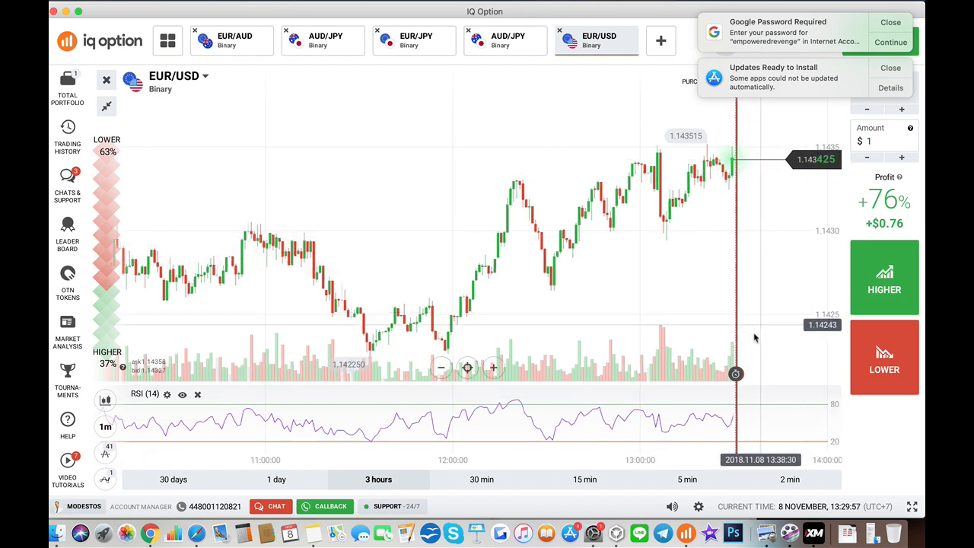
pyautogui.moveTo(435, 428)
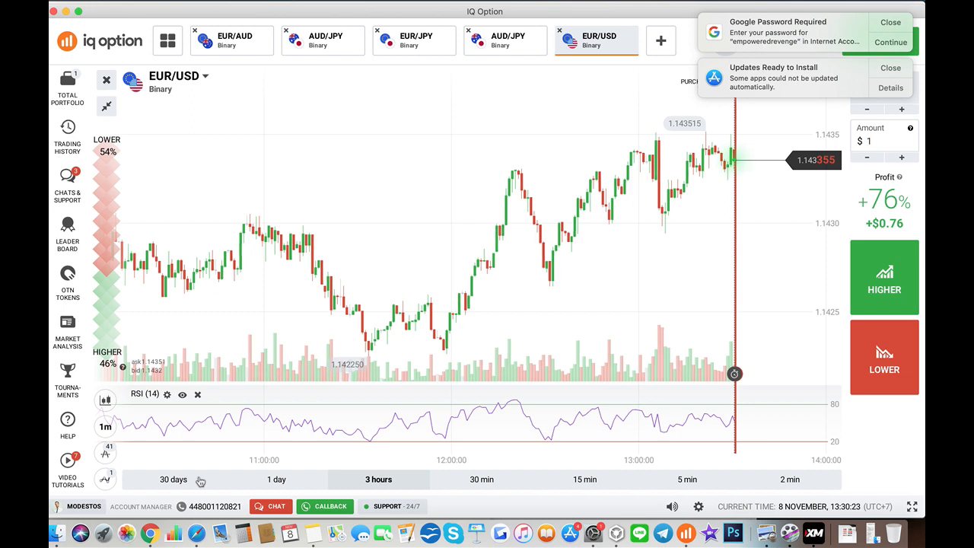
pyautogui.moveTo(618, 220)
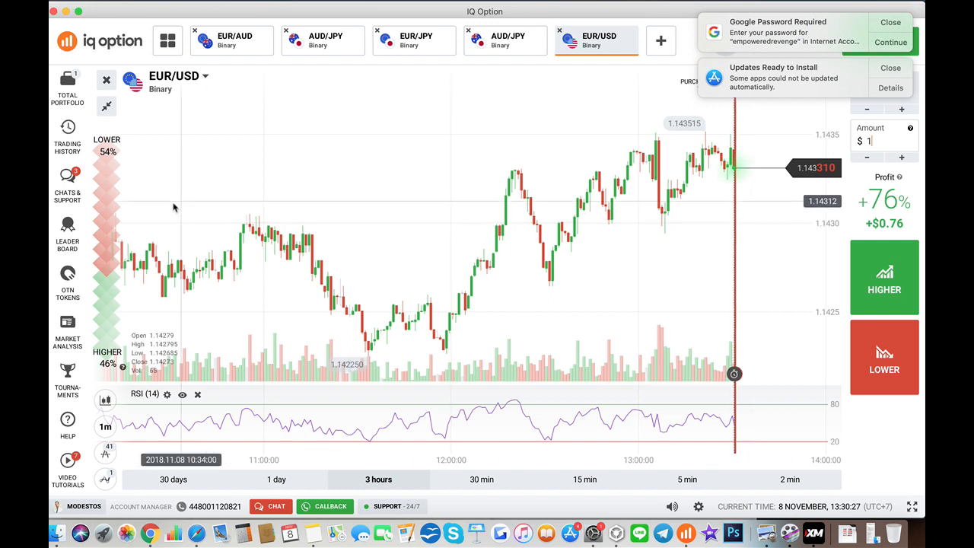
pyautogui.moveTo(580, 203)
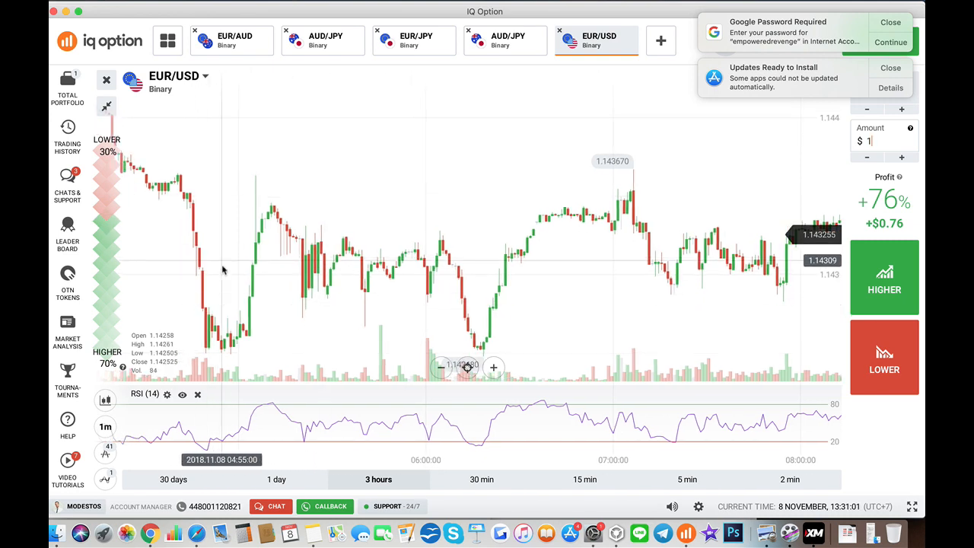
# Return to the live price and drop a vertical line at an RSI signal candle.
pyautogui.click(105, 453)
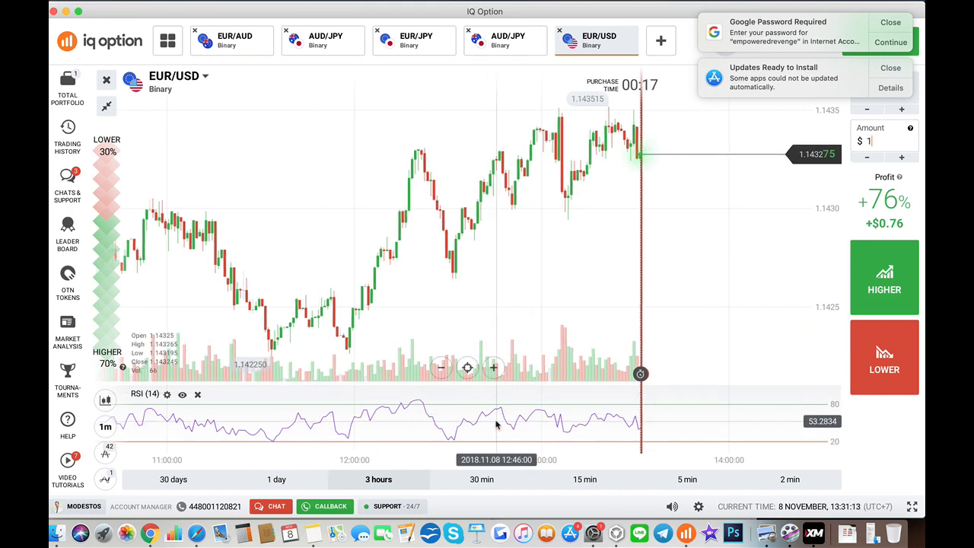
pyautogui.moveTo(105, 457)
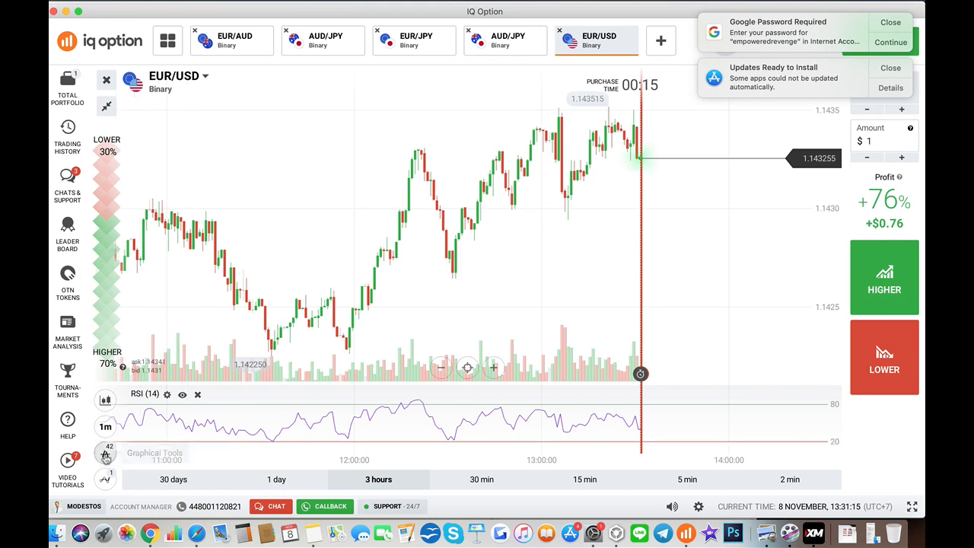
pyautogui.click(107, 457)
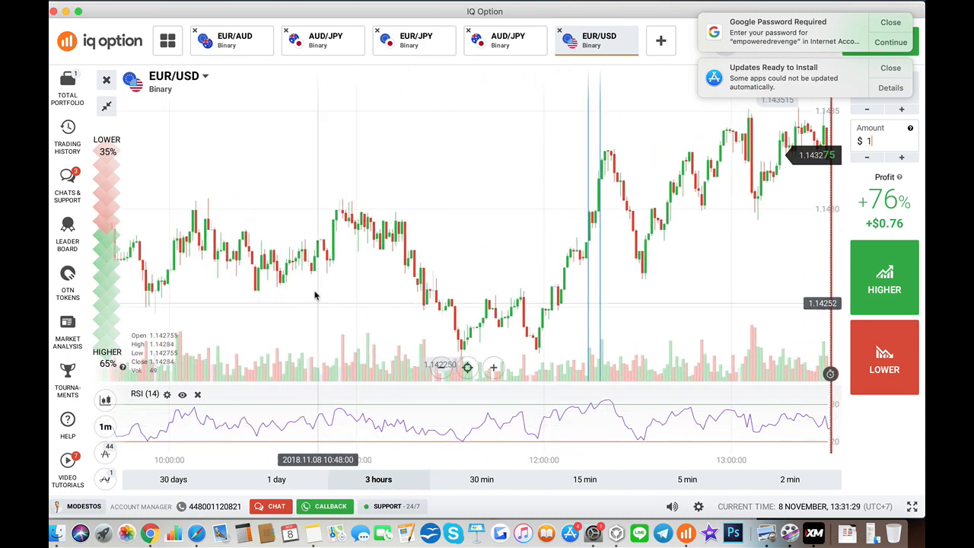
pyautogui.click(106, 453)
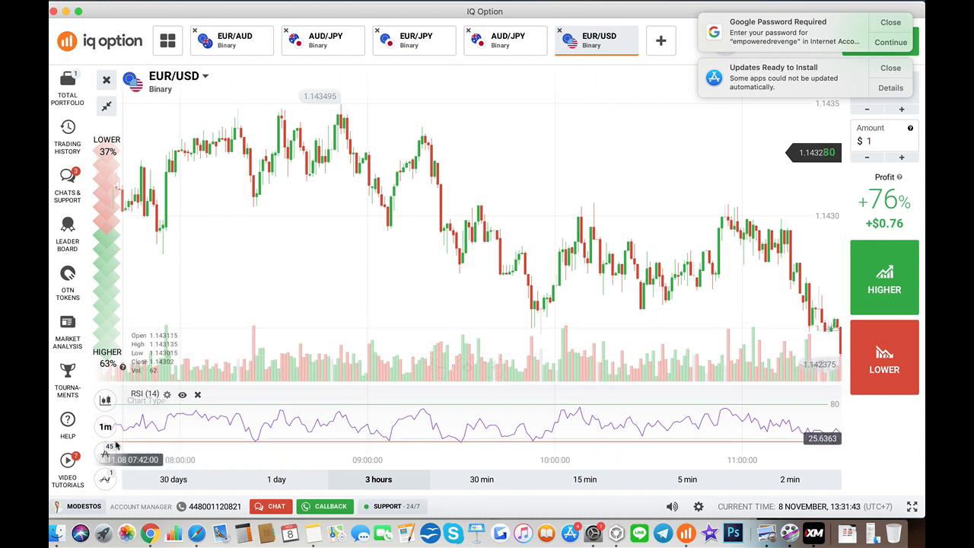
pyautogui.moveTo(555, 393)
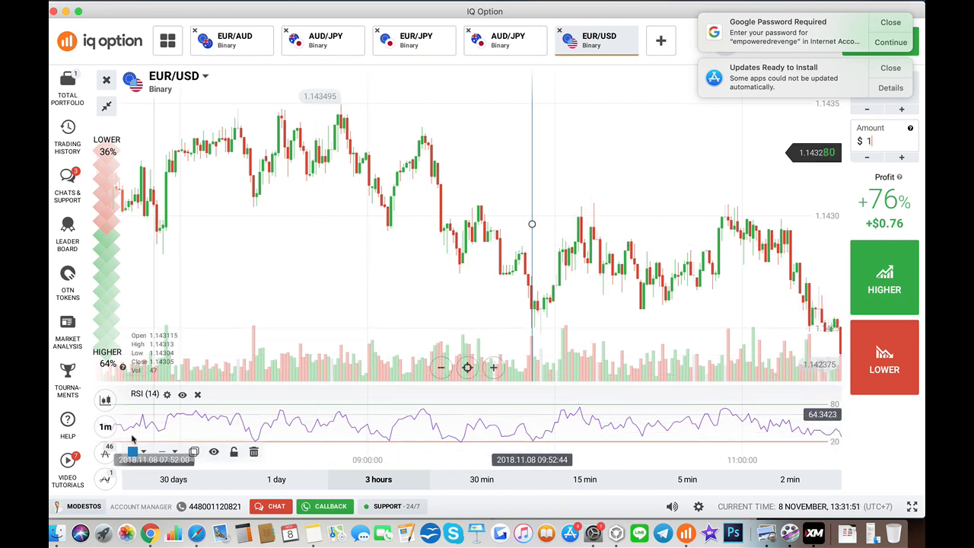
pyautogui.moveTo(456, 267)
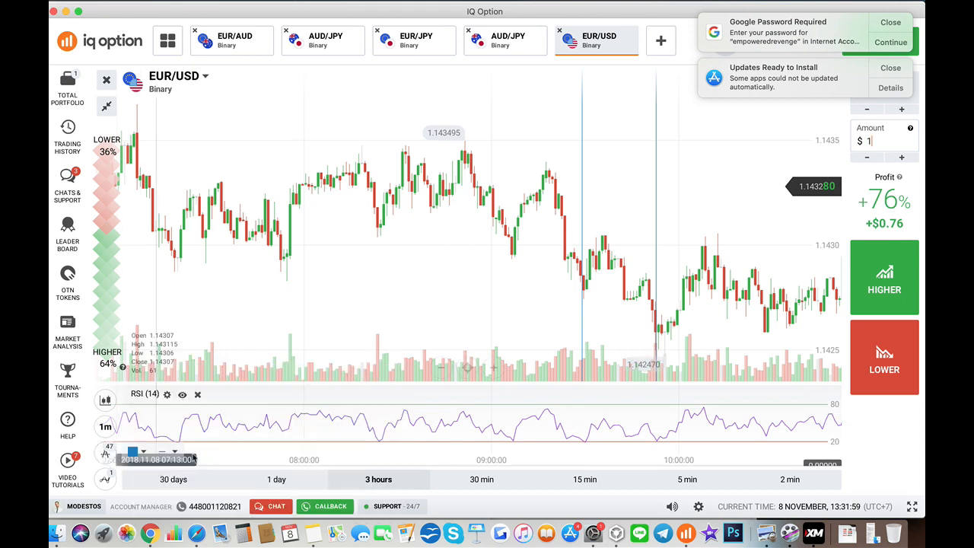
pyautogui.moveTo(381, 261)
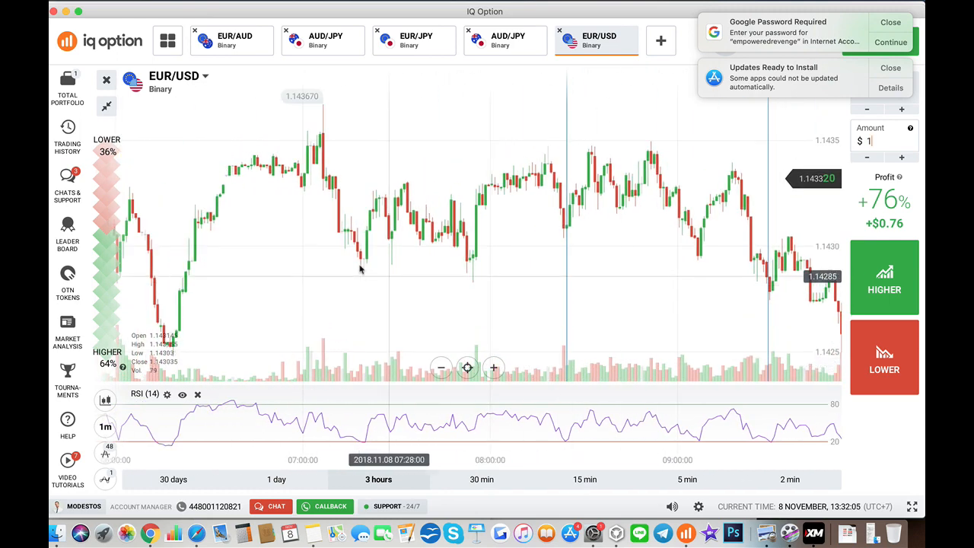
# Add vertical markers at earlier RSI signals, including the 05:20 candle.
pyautogui.click(105, 480)
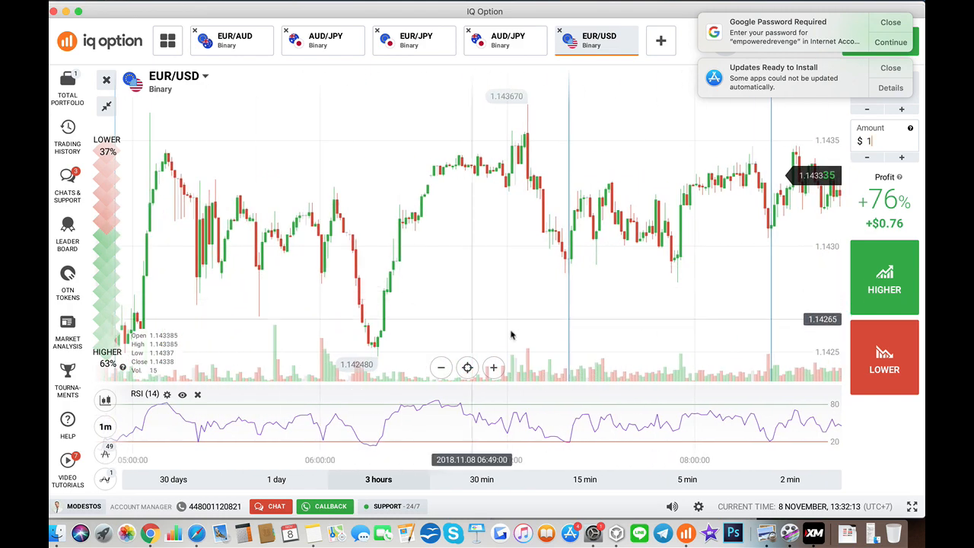
pyautogui.moveTo(248, 341)
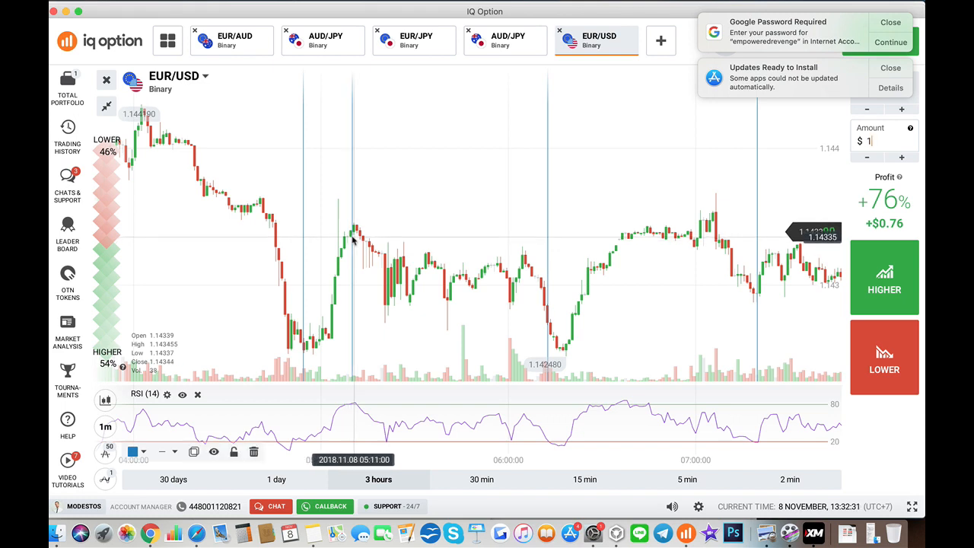
pyautogui.moveTo(446, 164)
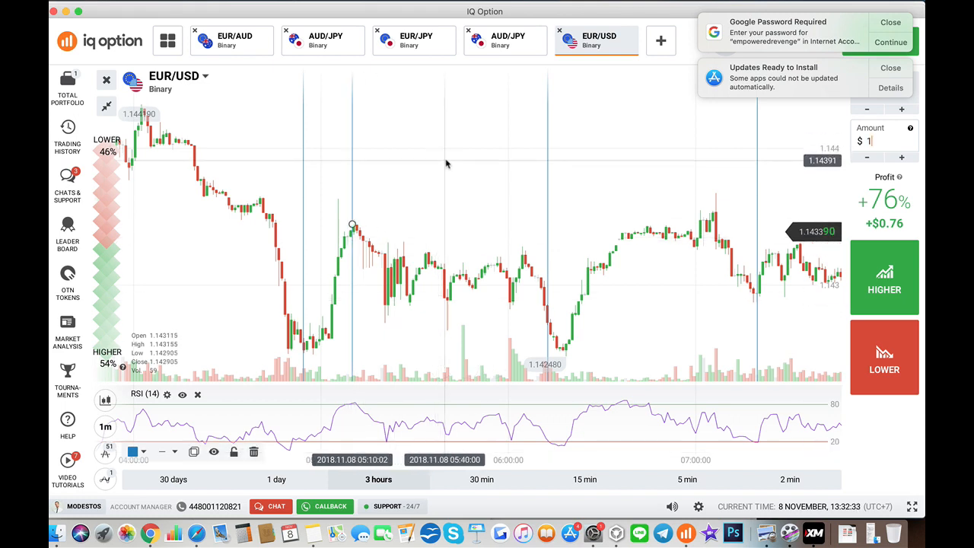
pyautogui.moveTo(664, 331)
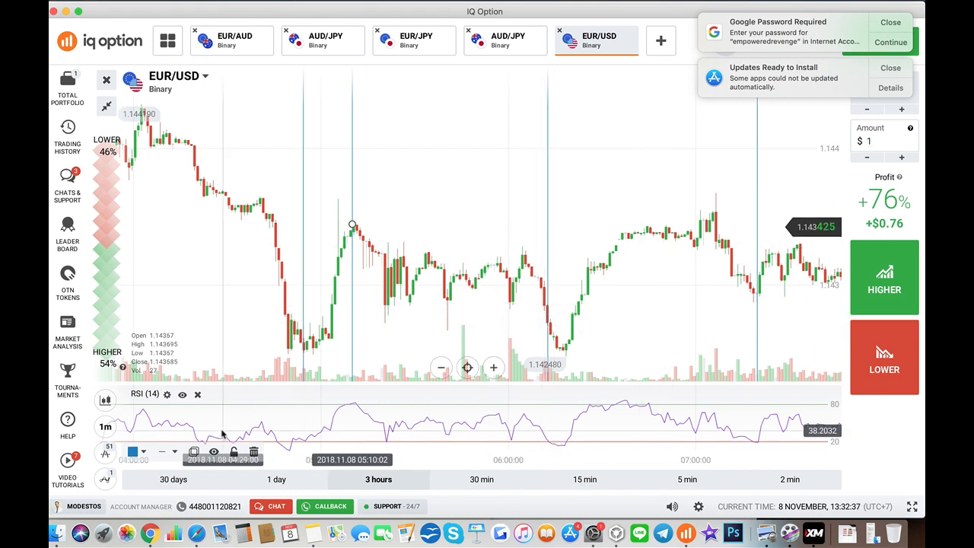
pyautogui.click(105, 452)
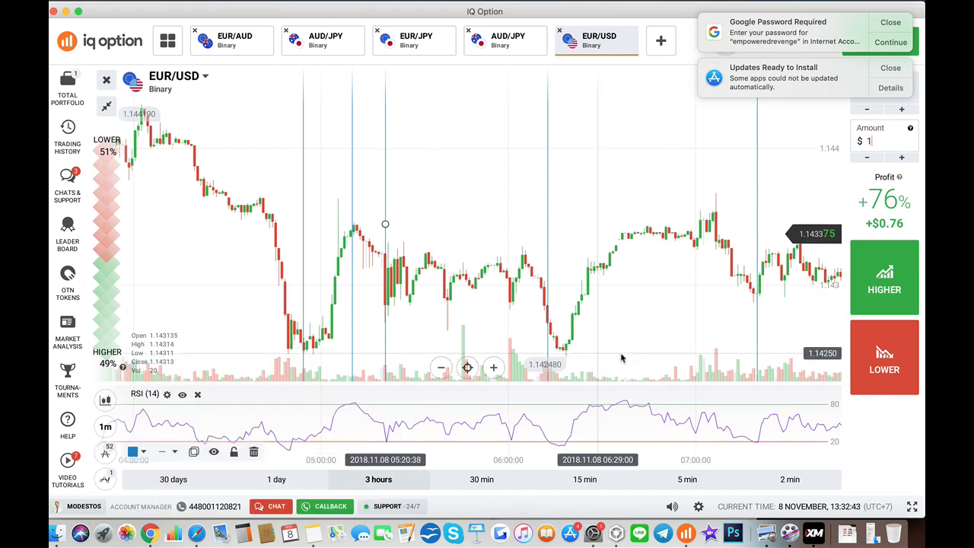
pyautogui.moveTo(512, 124)
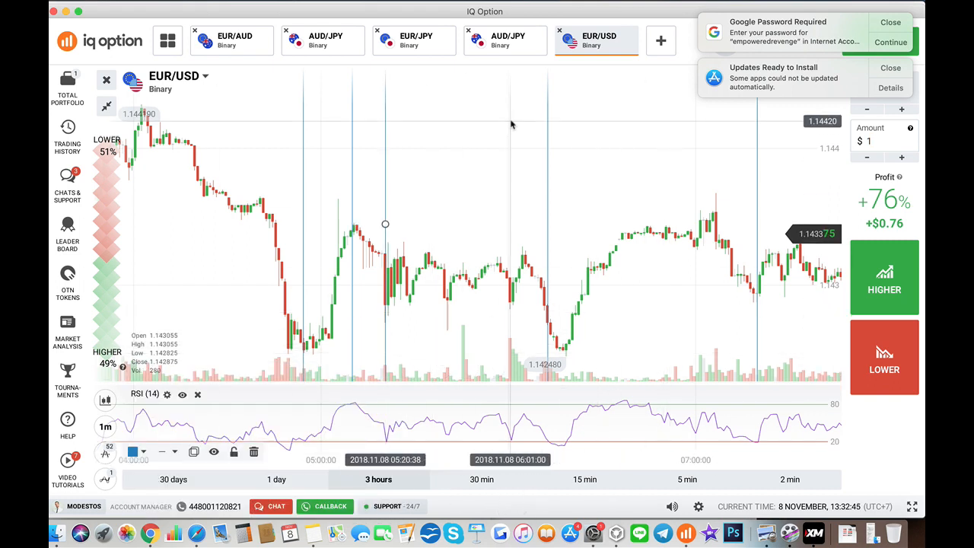
pyautogui.moveTo(297, 98)
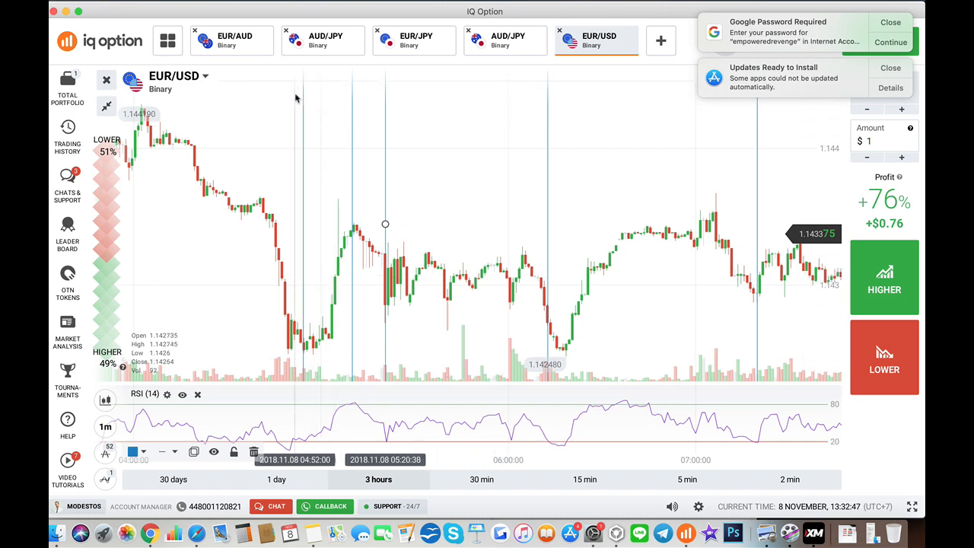
pyautogui.moveTo(358, 232)
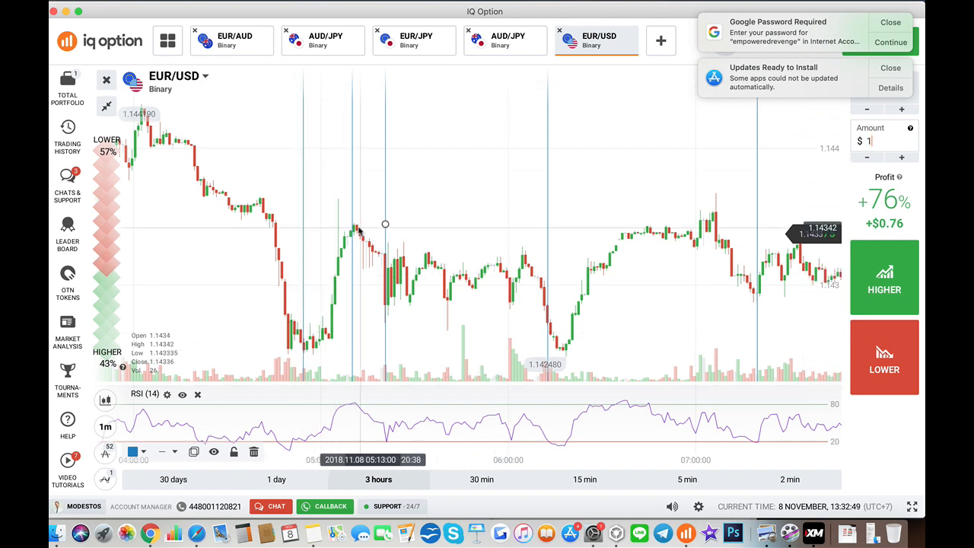
pyautogui.moveTo(358, 236)
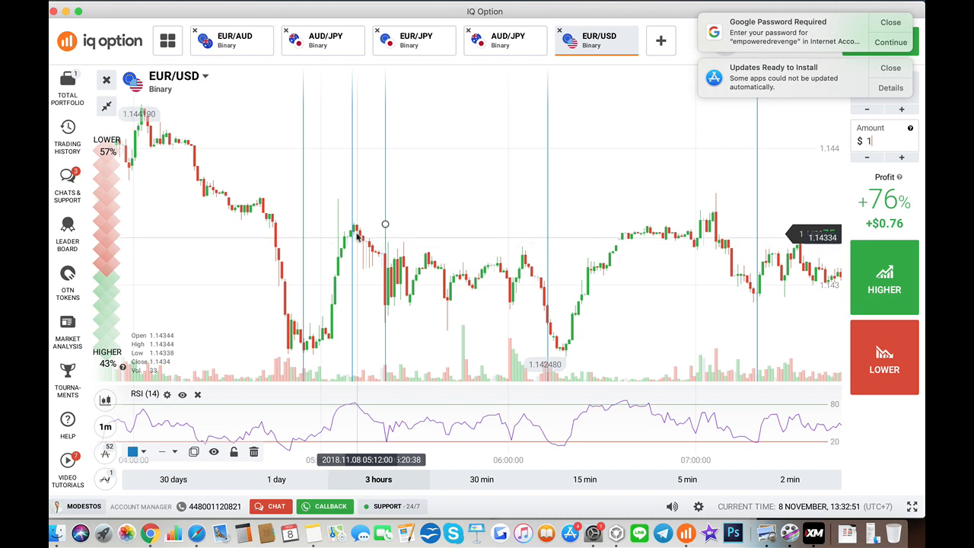
pyautogui.moveTo(363, 347)
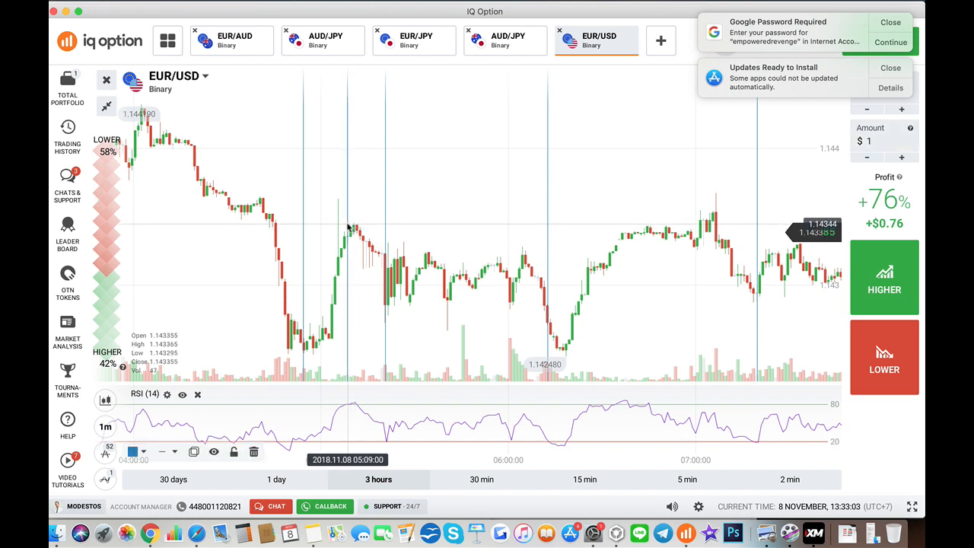
pyautogui.moveTo(388, 430)
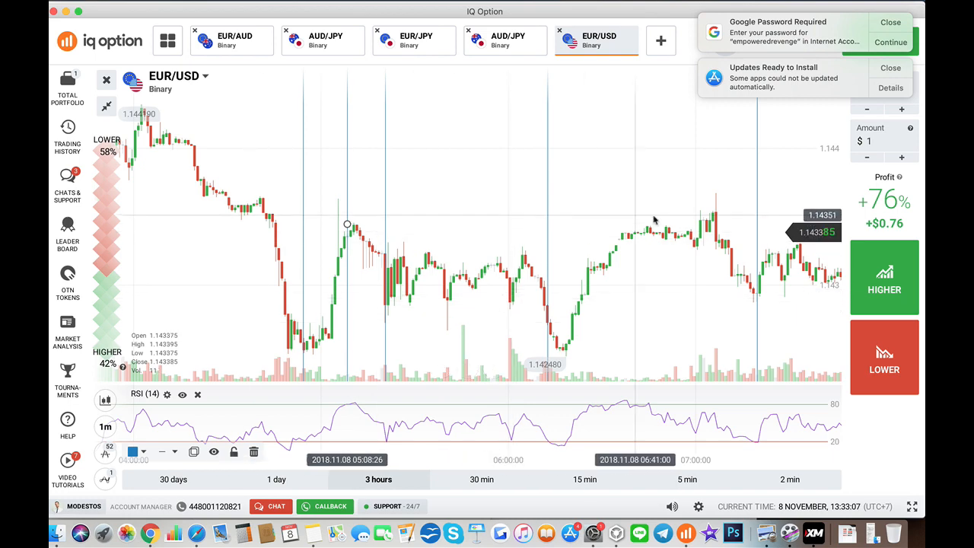
pyautogui.moveTo(721, 342)
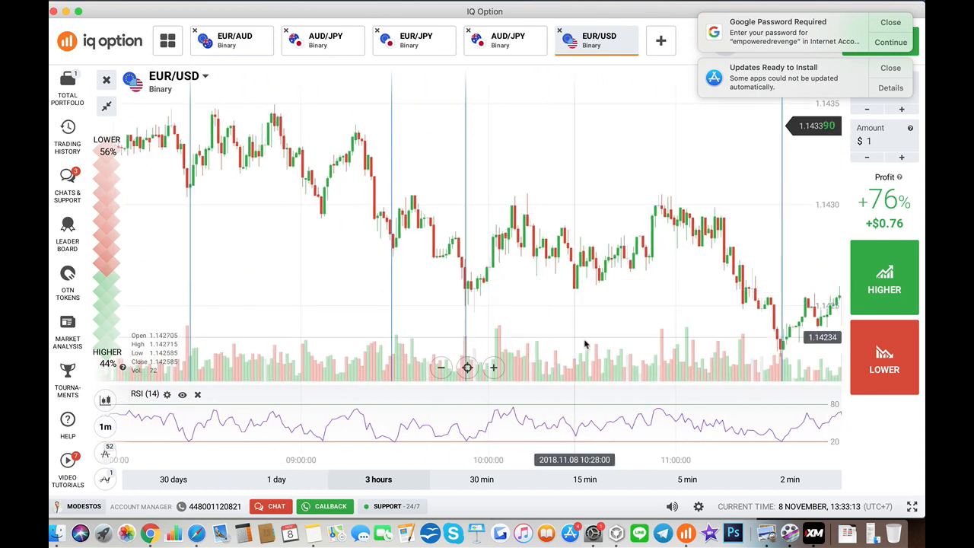
pyautogui.moveTo(639, 416)
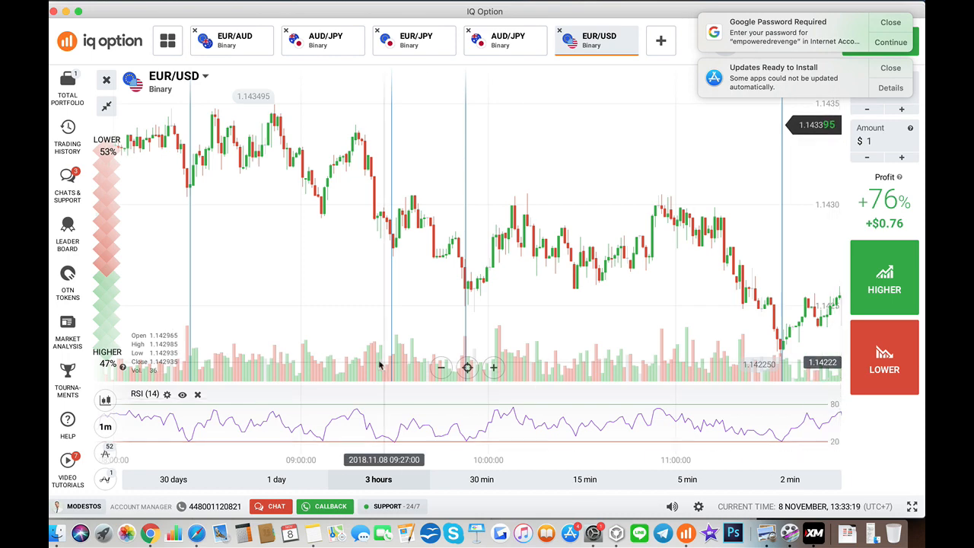
# Change the RSI levels to 75 overbought and 25 oversold and apply.
pyautogui.click(166, 395)
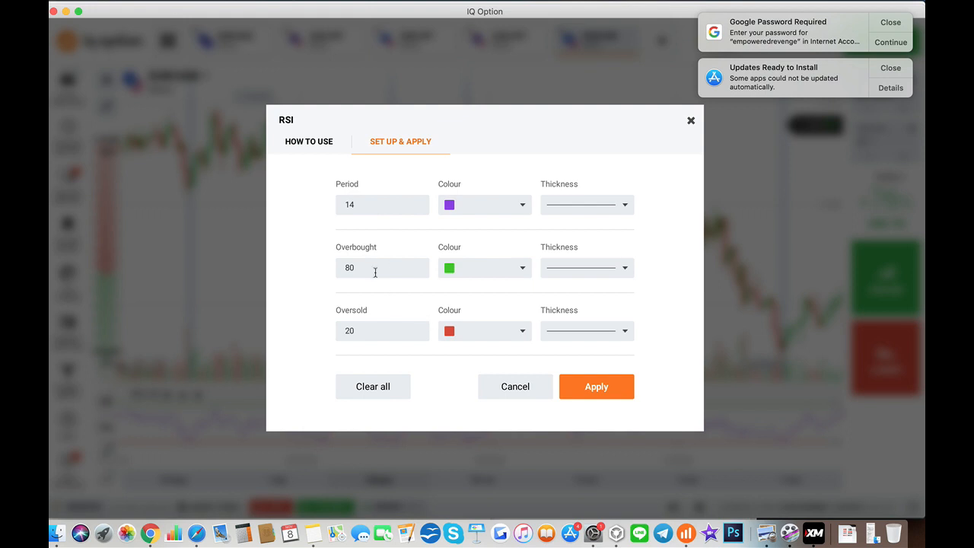
pyautogui.write('74')
pyautogui.click(382, 330)
pyautogui.write('25')
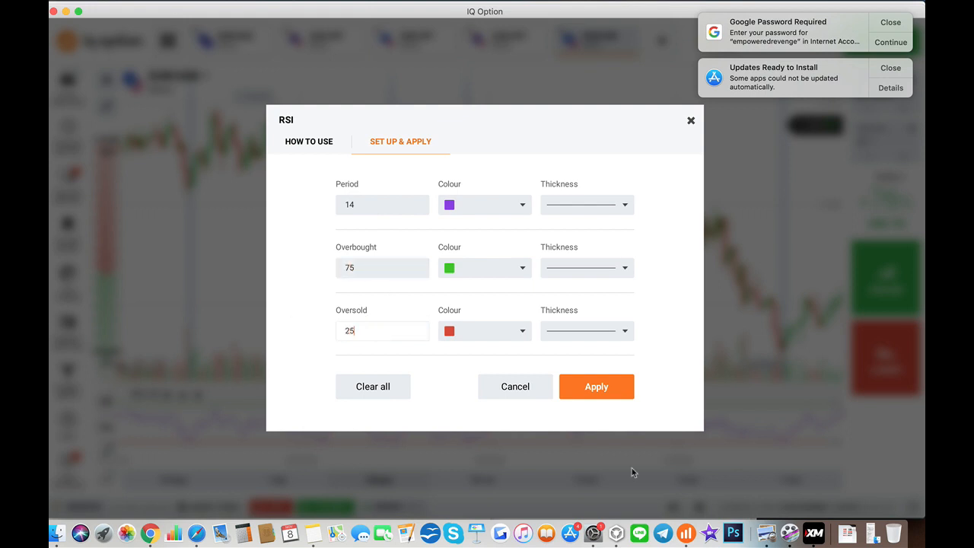
pyautogui.click(596, 387)
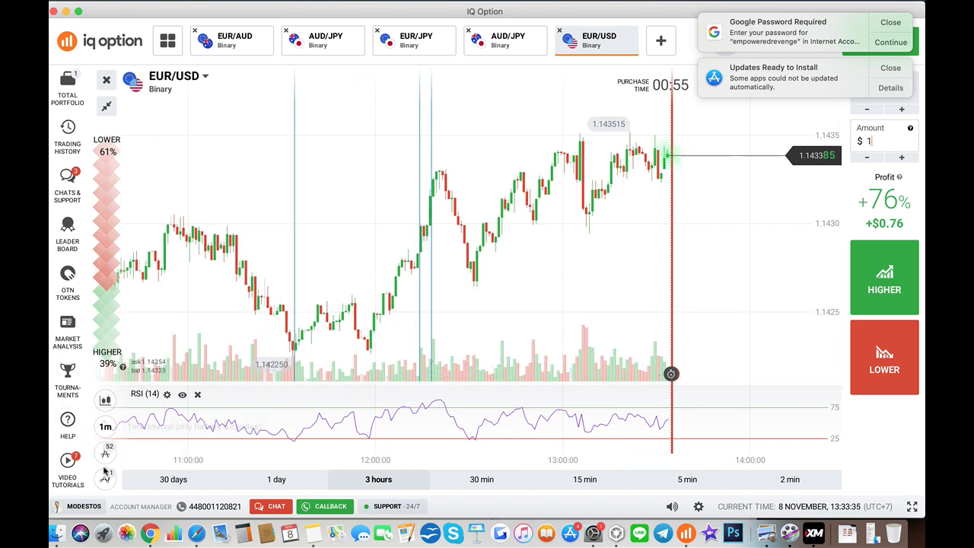
# Place a vertical marker at the 12:09 RSI signal candle.
pyautogui.click(105, 452)
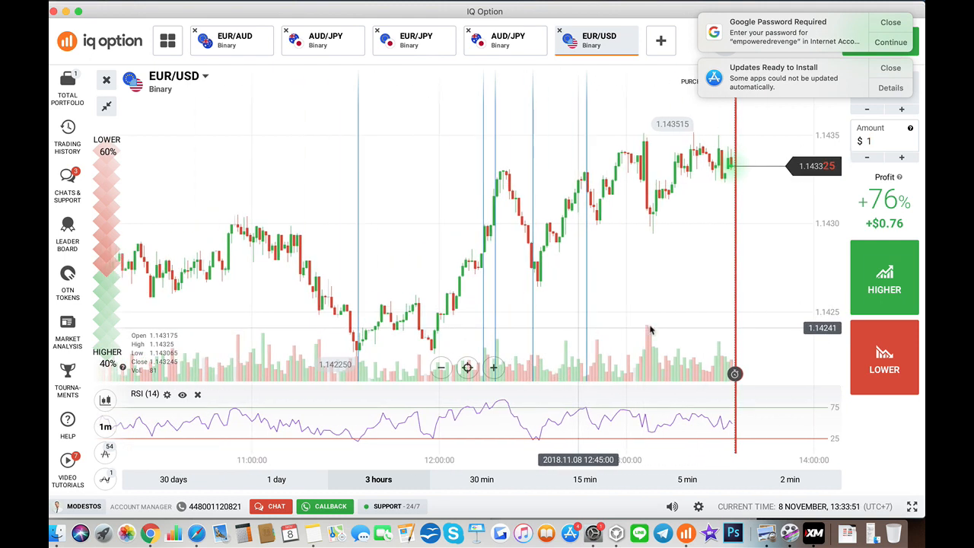
pyautogui.moveTo(105, 453)
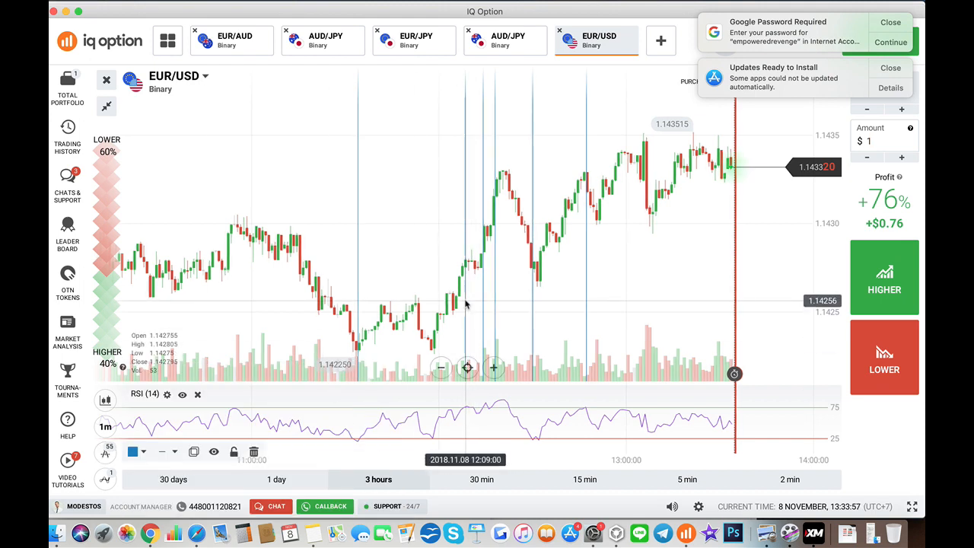
pyautogui.moveTo(490, 350)
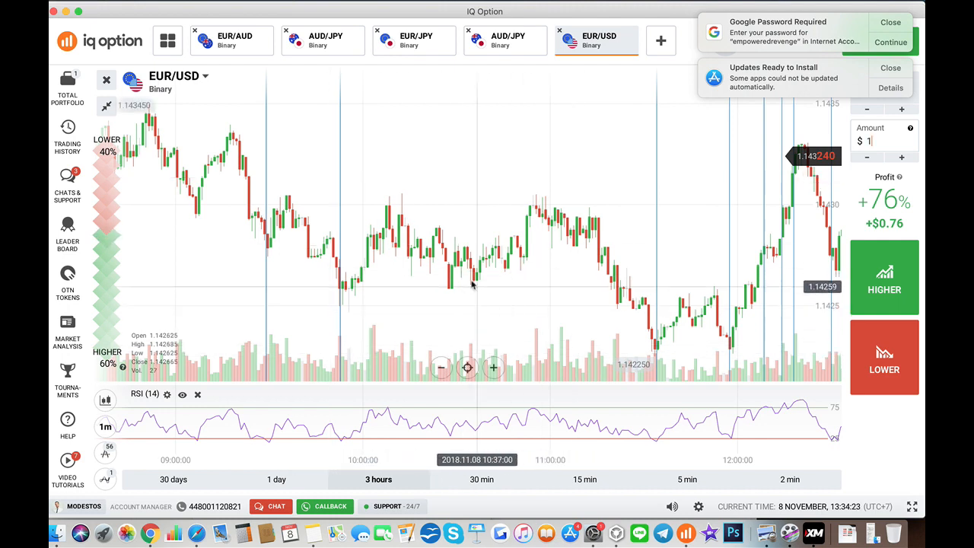
# Add vertical lines at RSI signals in the 05:00–08:00 morning history.
pyautogui.click(105, 453)
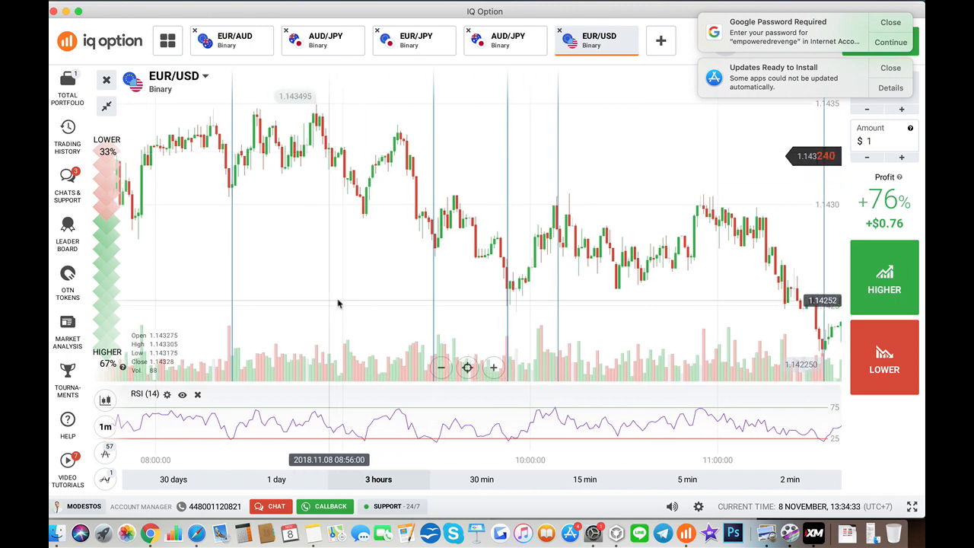
pyautogui.click(106, 453)
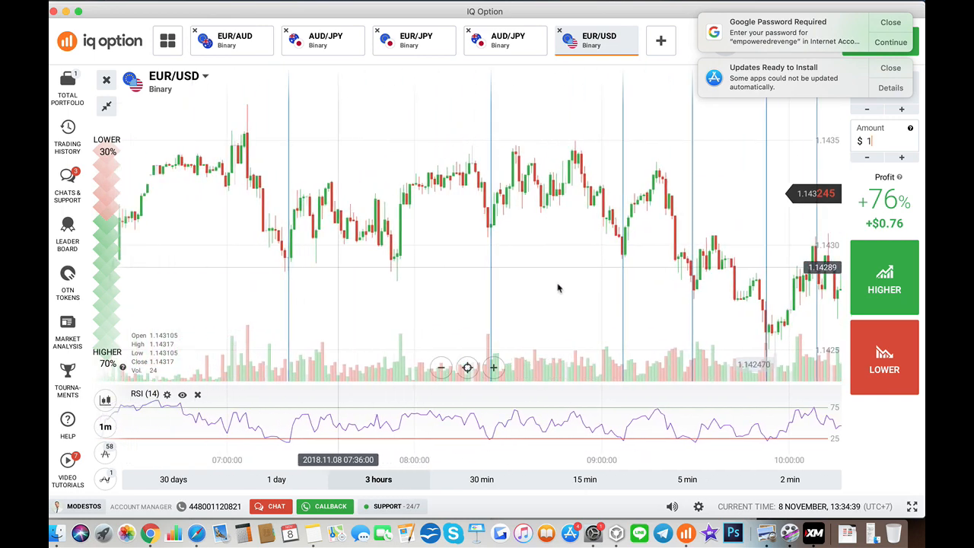
pyautogui.moveTo(330, 312)
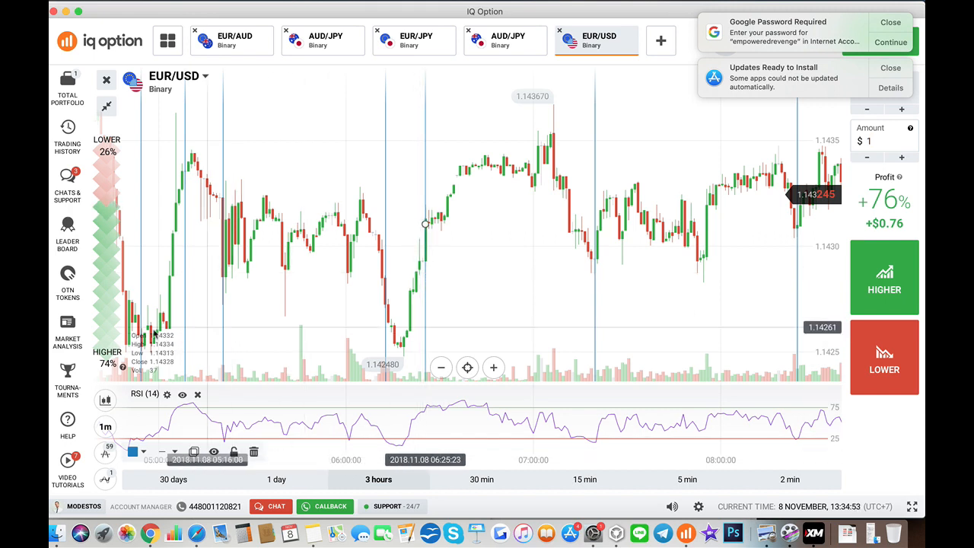
# Position a vertical marker at the 05:33 candle.
pyautogui.click(105, 453)
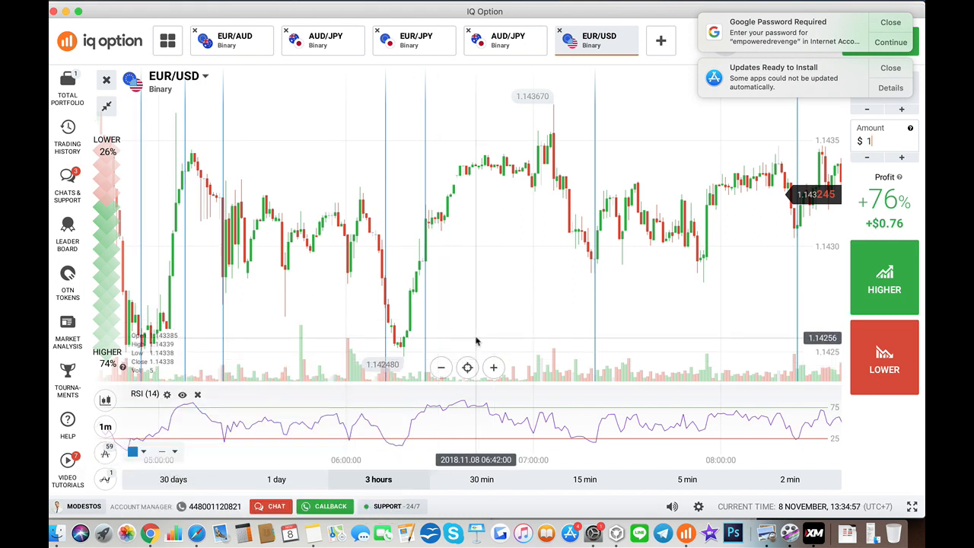
pyautogui.moveTo(362, 308)
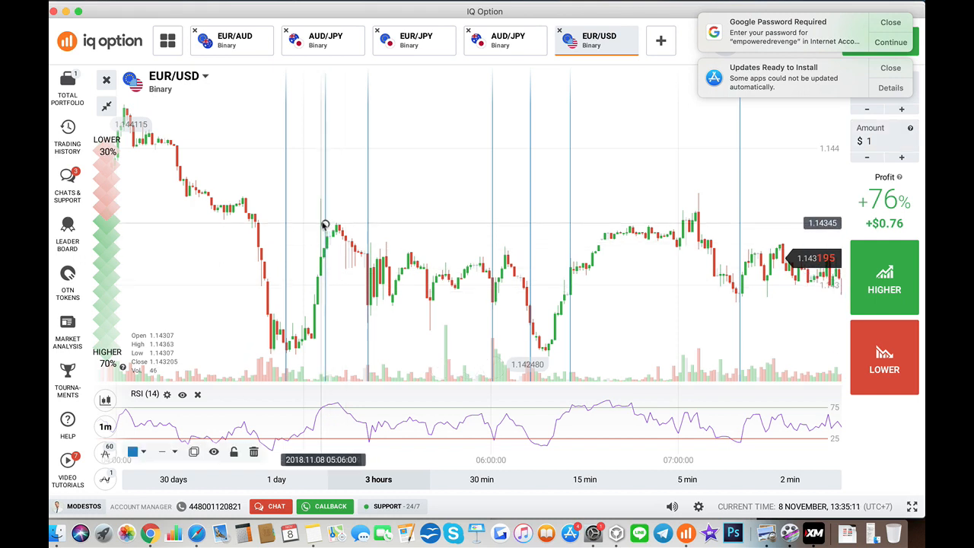
pyautogui.moveTo(436, 312)
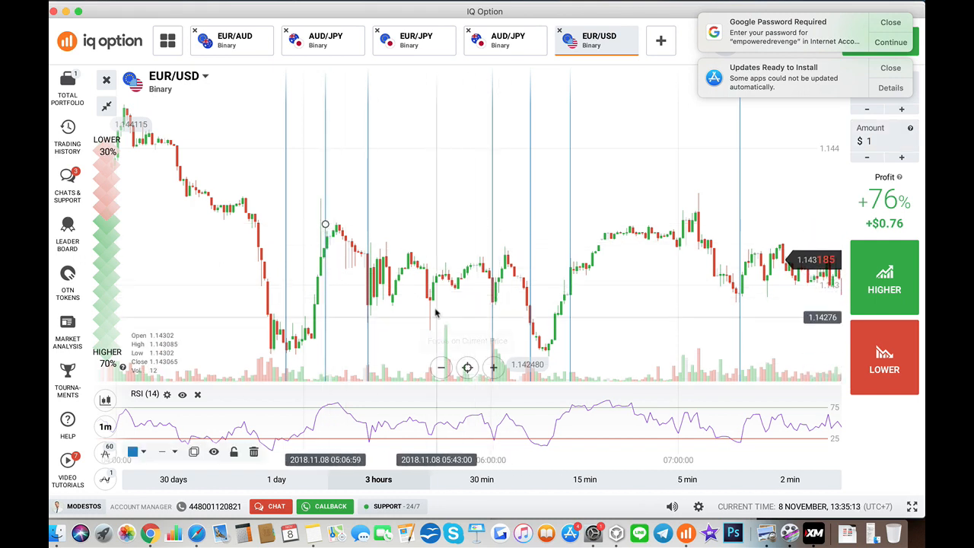
pyautogui.moveTo(341, 247)
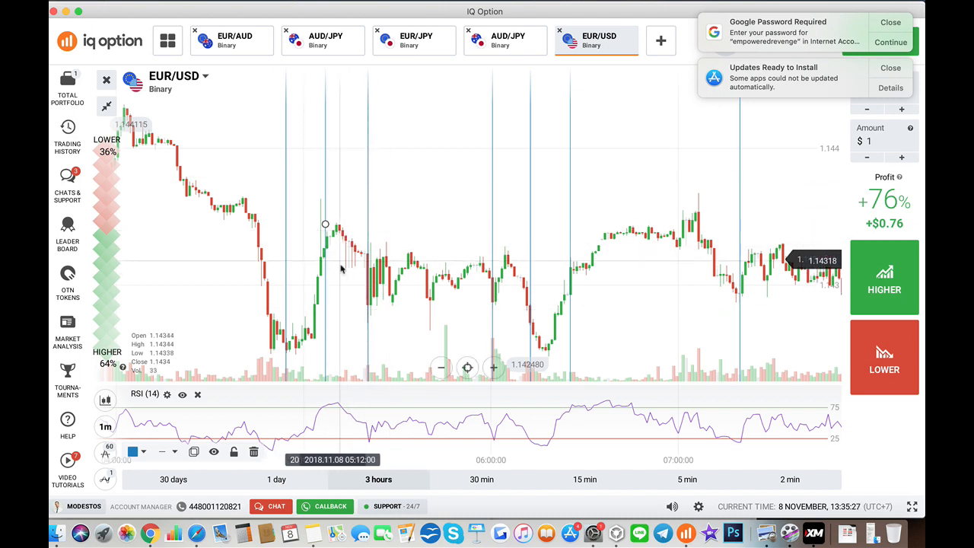
pyautogui.moveTo(357, 265)
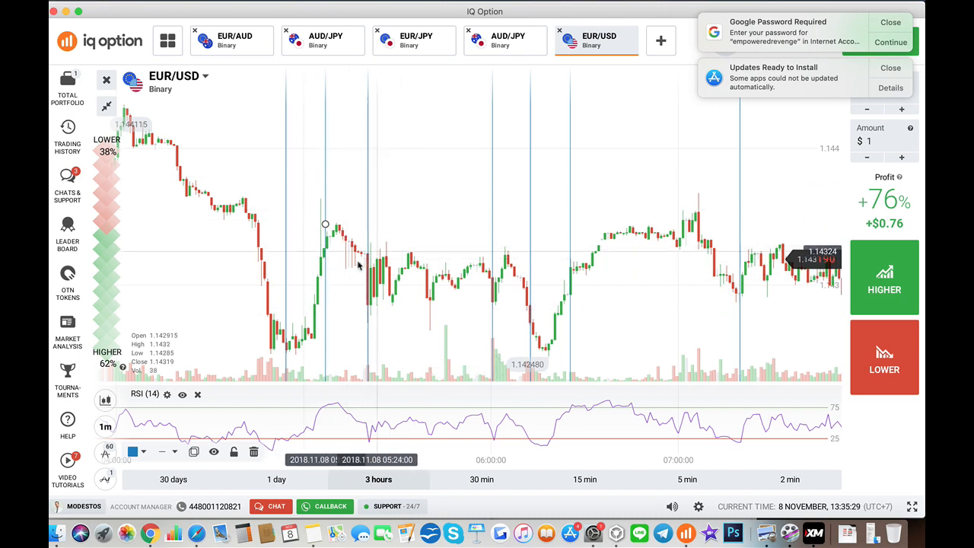
pyautogui.moveTo(346, 227)
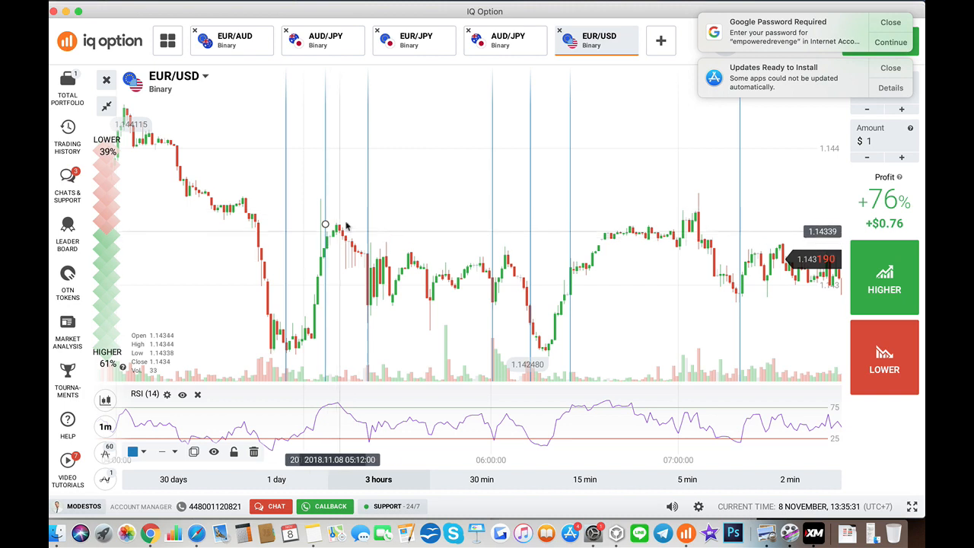
pyautogui.moveTo(388, 285)
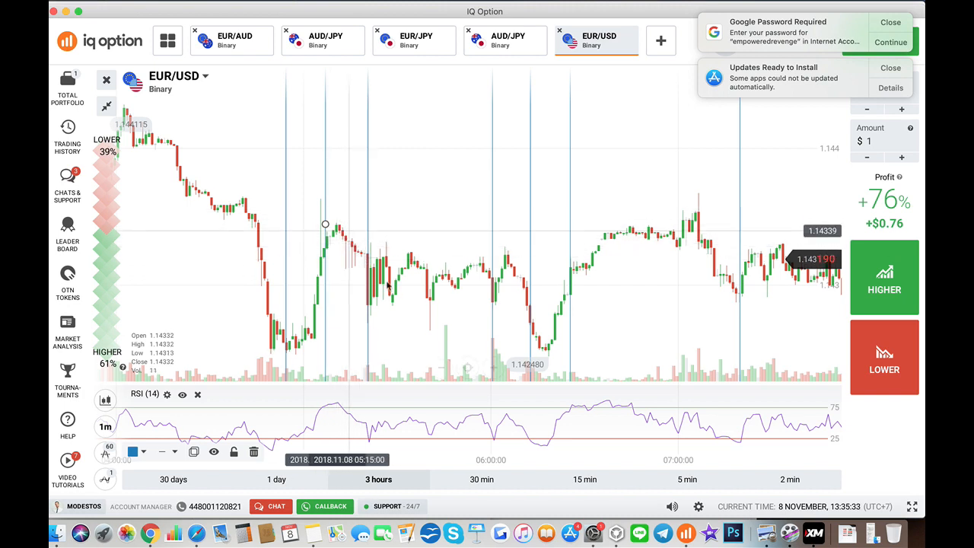
pyautogui.moveTo(365, 215)
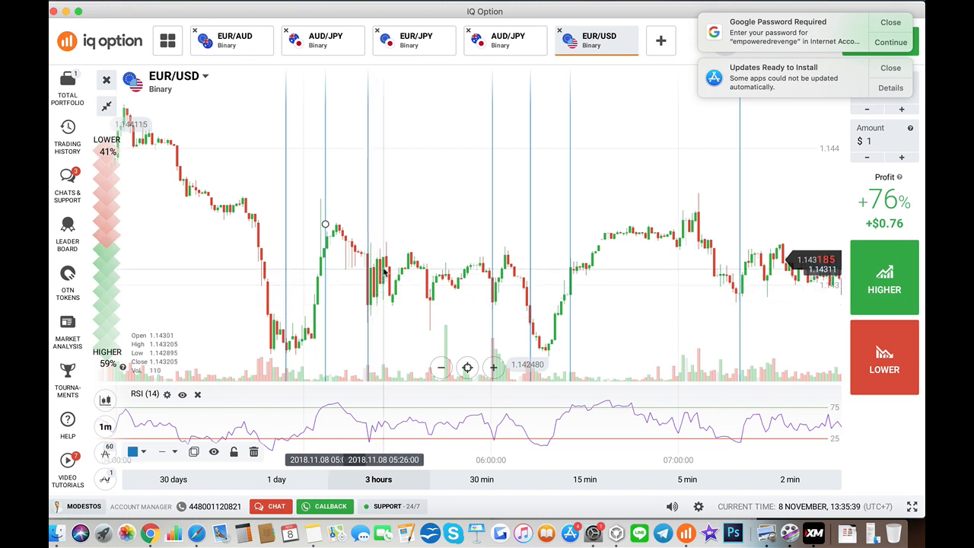
pyautogui.moveTo(368, 297)
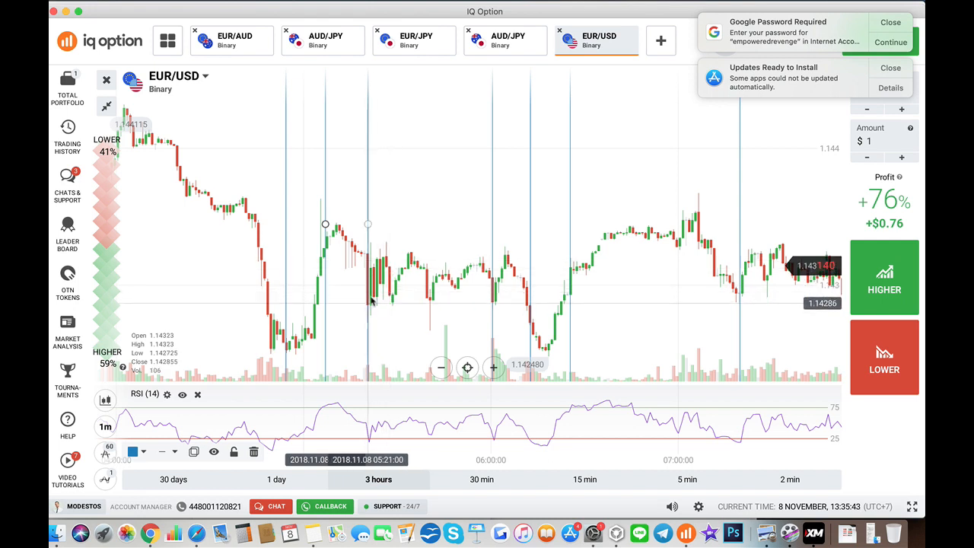
pyautogui.moveTo(405, 266)
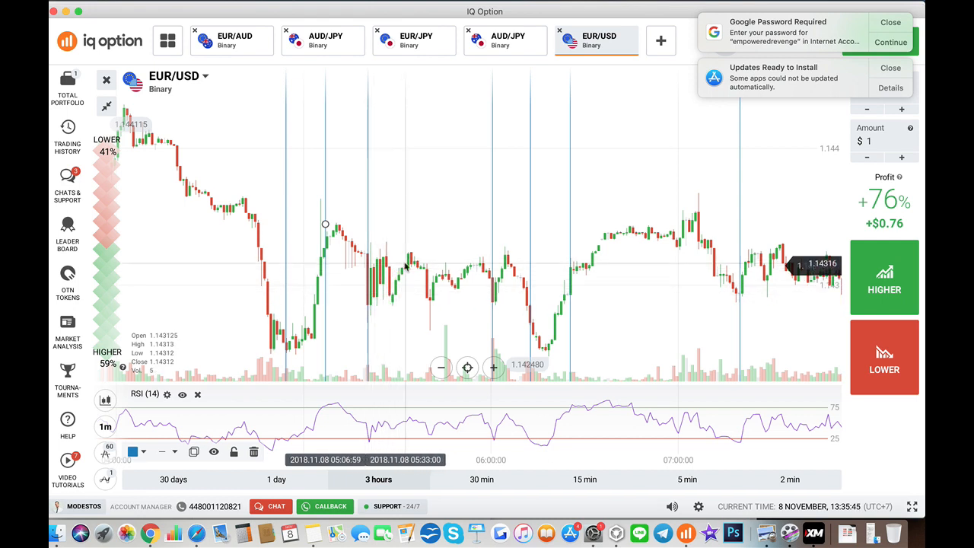
pyautogui.moveTo(367, 304)
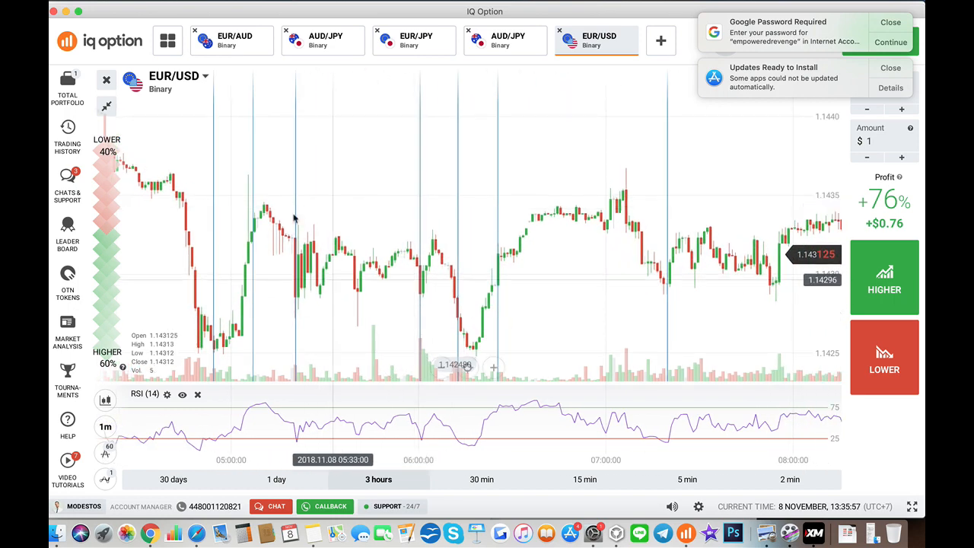
pyautogui.moveTo(432, 299)
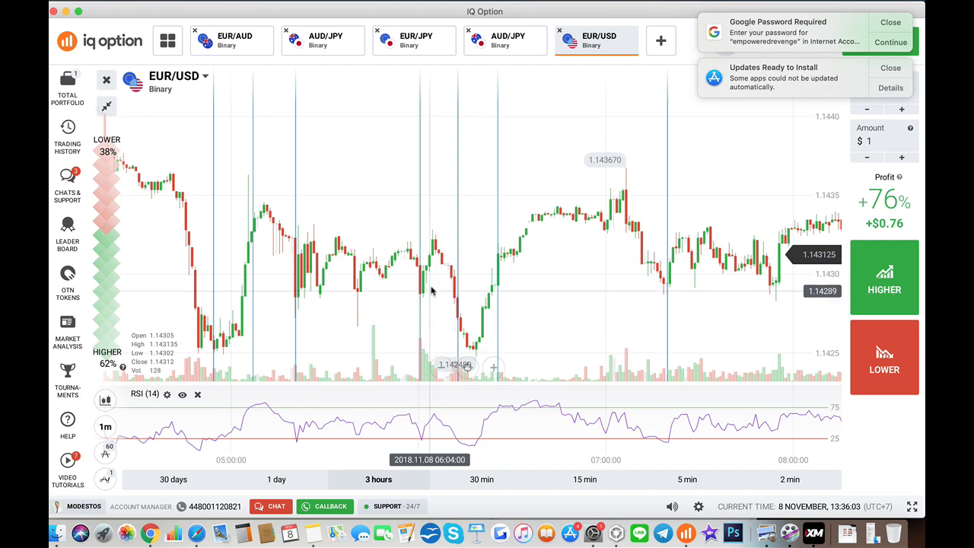
pyautogui.moveTo(434, 278)
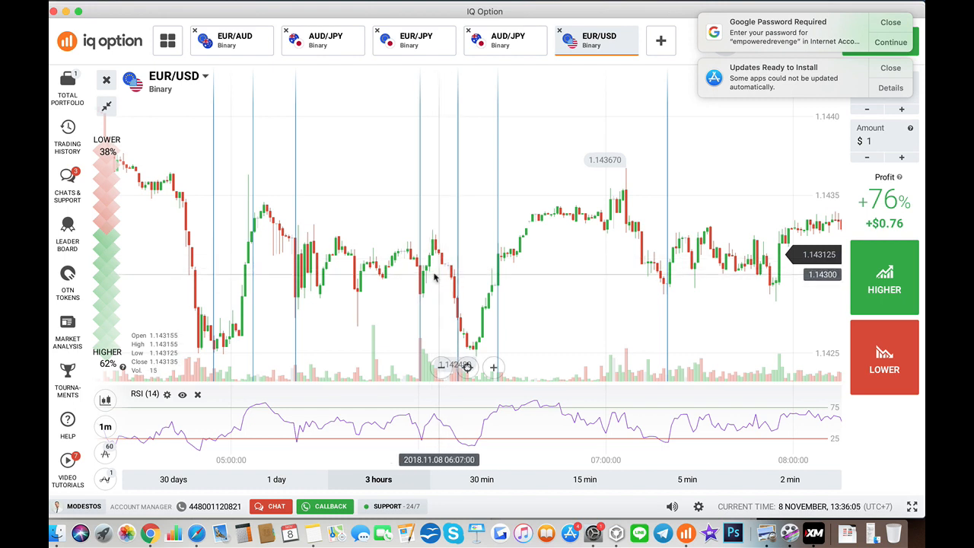
pyautogui.moveTo(452, 289)
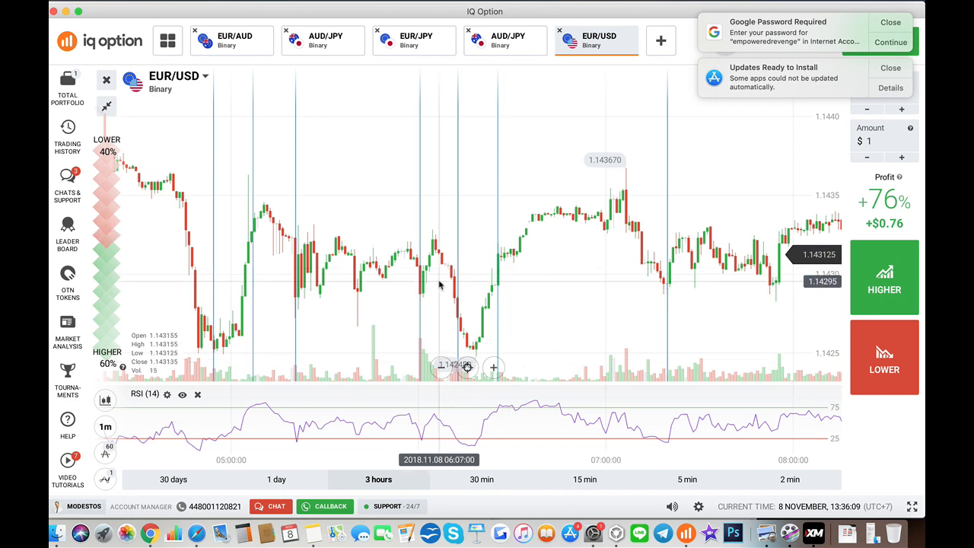
pyautogui.moveTo(498, 297)
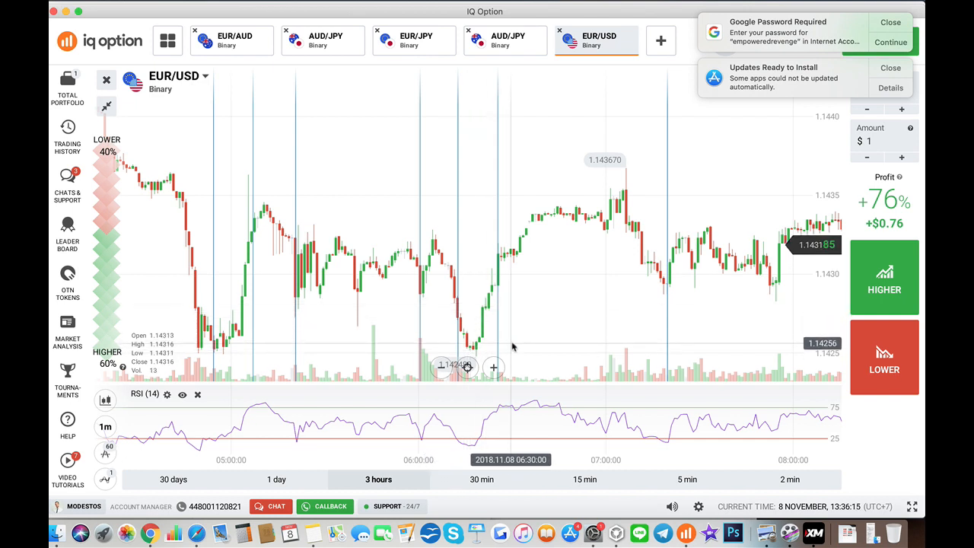
pyautogui.moveTo(464, 338)
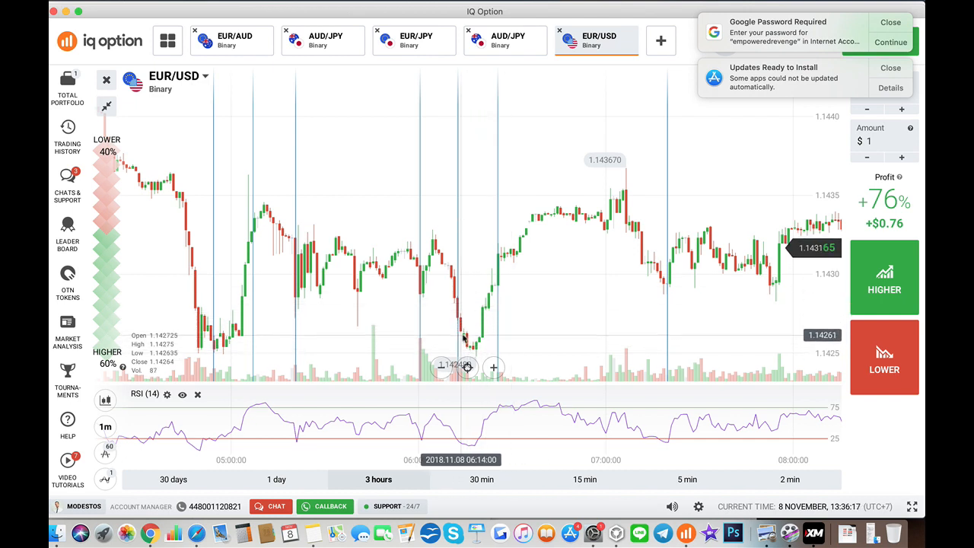
pyautogui.moveTo(483, 295)
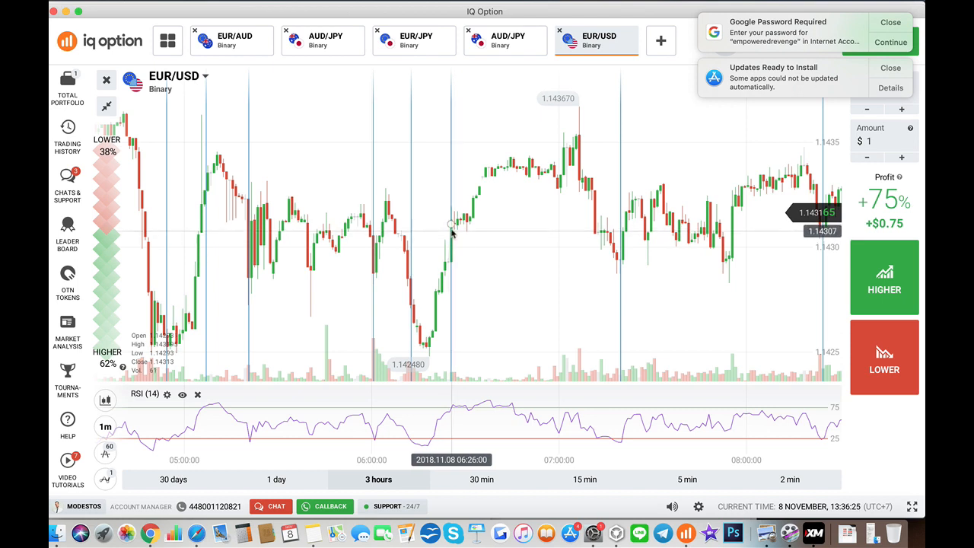
pyautogui.moveTo(471, 229)
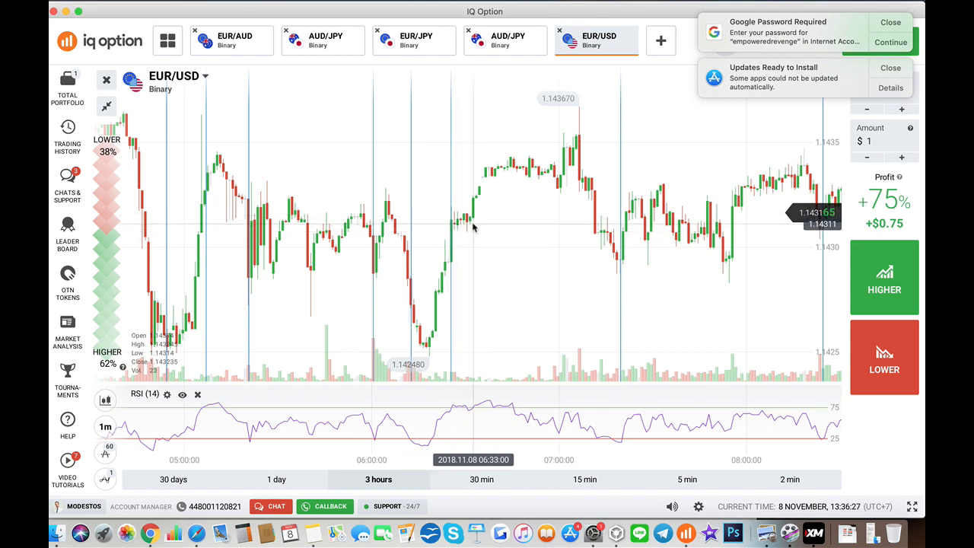
pyautogui.moveTo(620, 264)
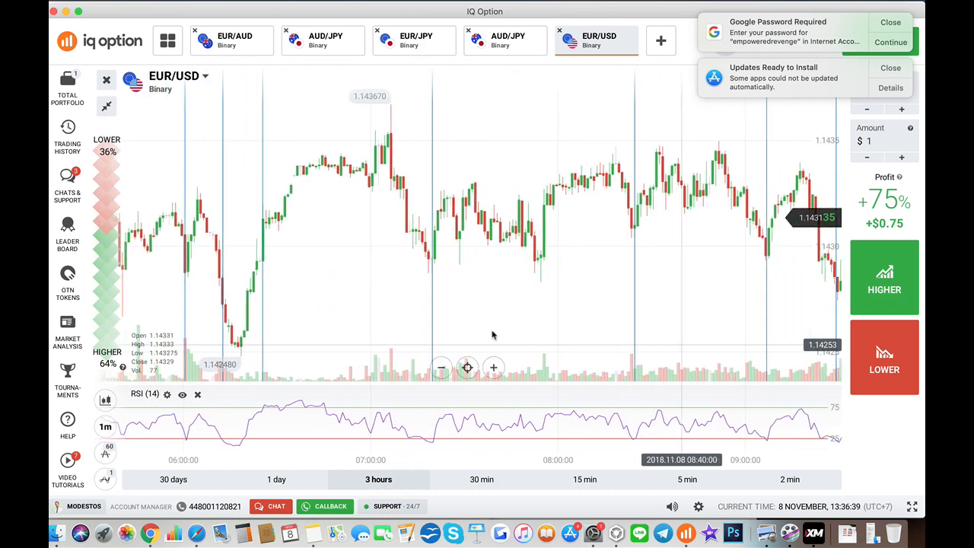
pyautogui.moveTo(653, 239)
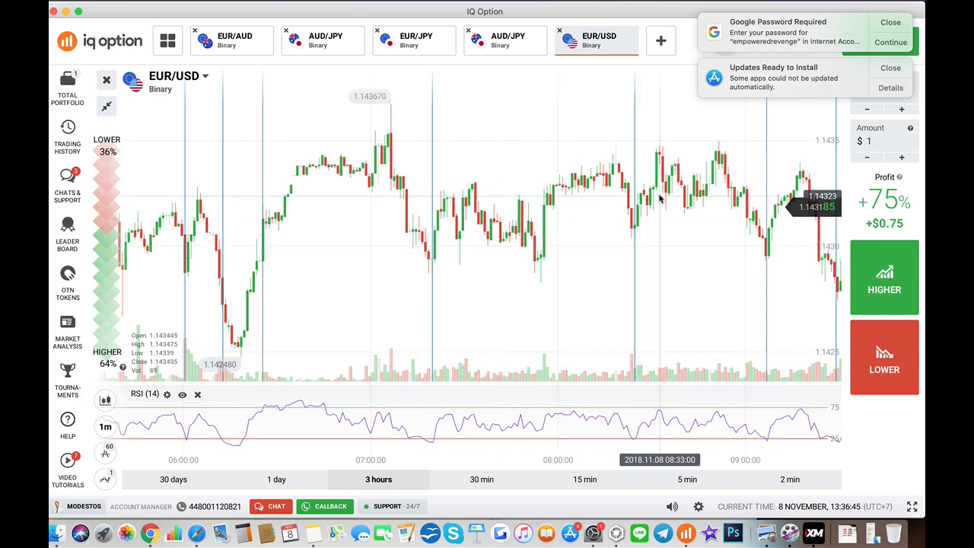
pyautogui.moveTo(647, 239)
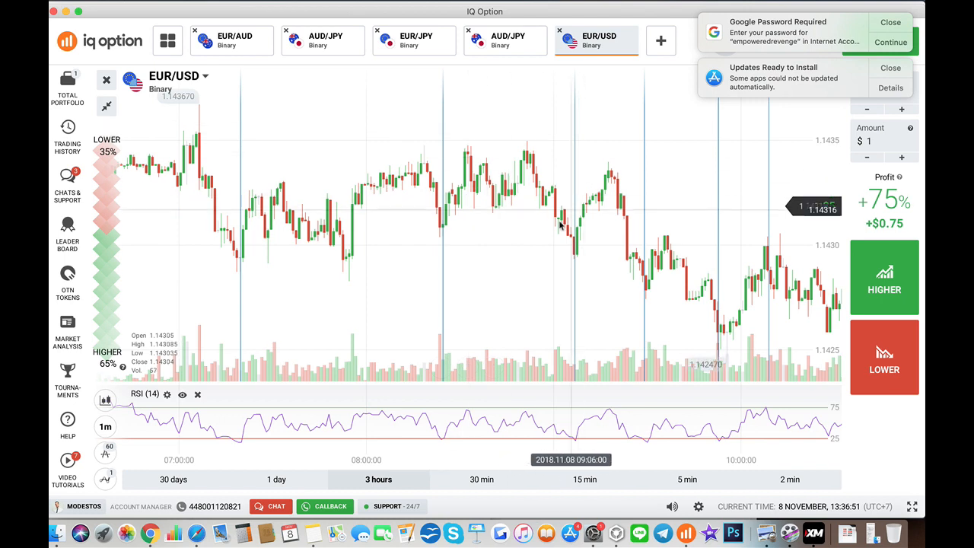
pyautogui.moveTo(589, 242)
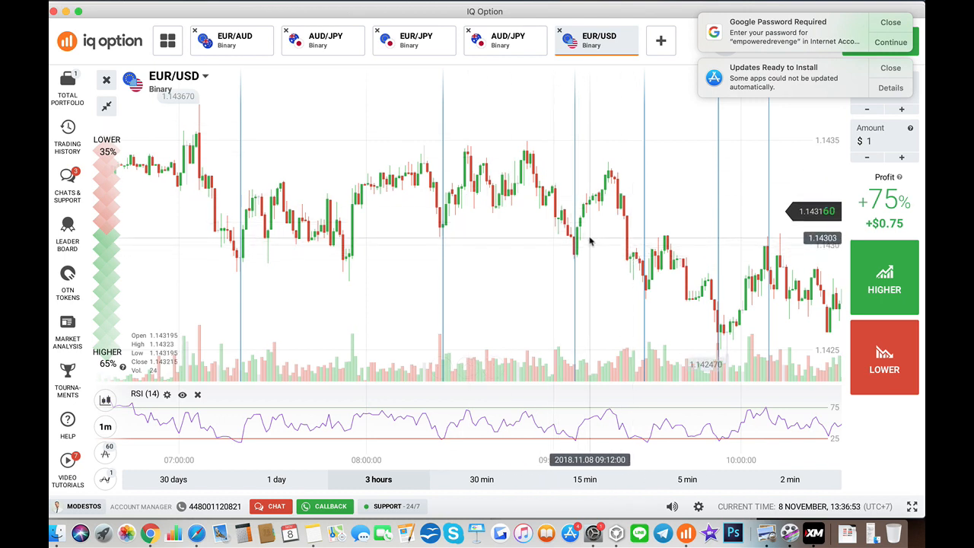
pyautogui.moveTo(657, 316)
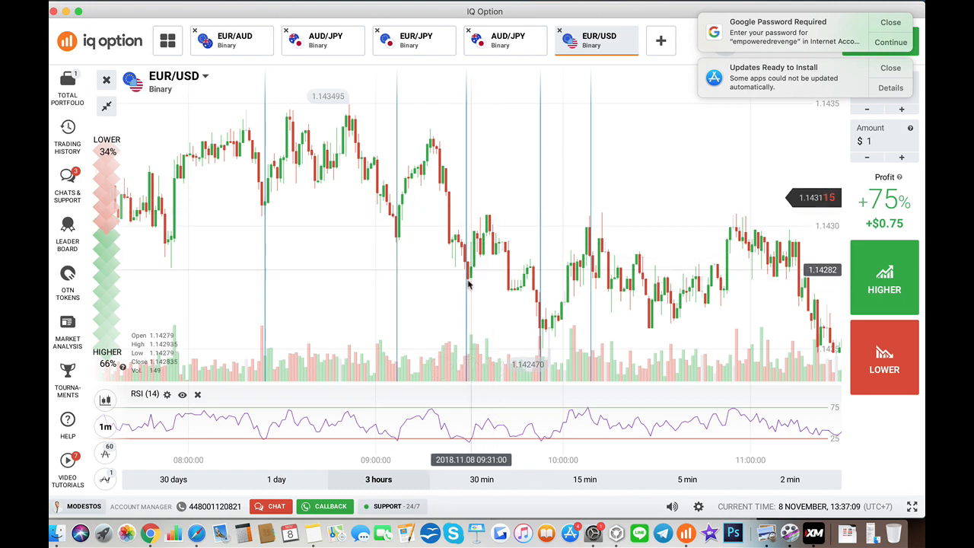
pyautogui.moveTo(494, 221)
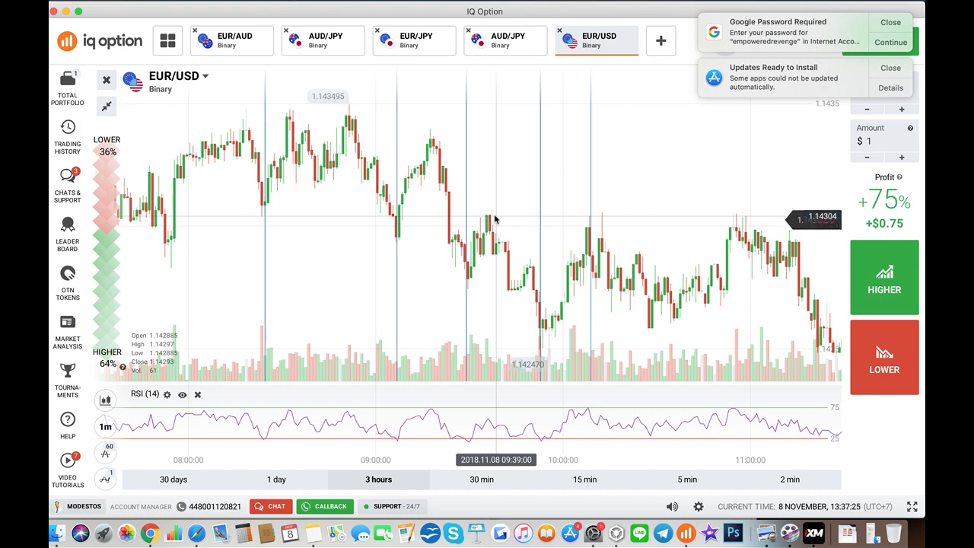
pyautogui.moveTo(601, 242)
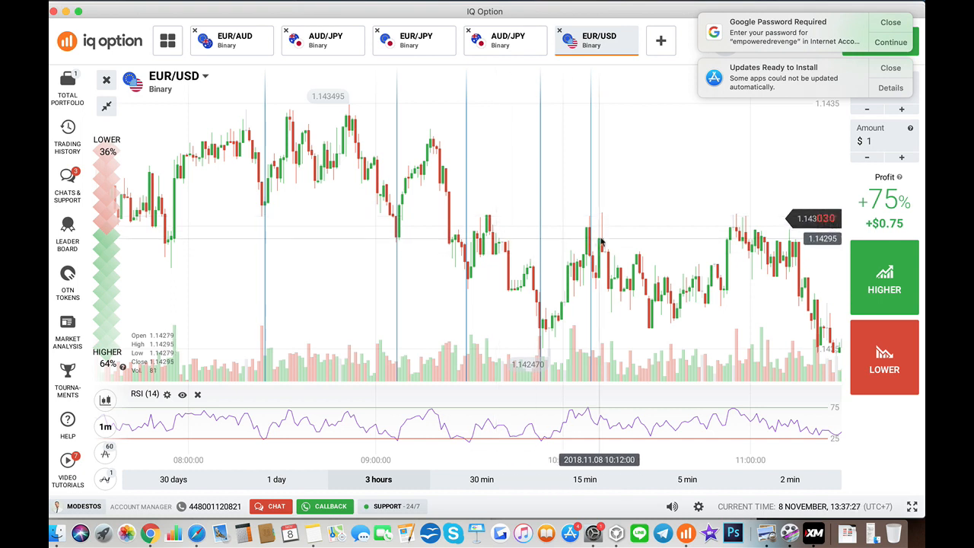
pyautogui.moveTo(570, 308)
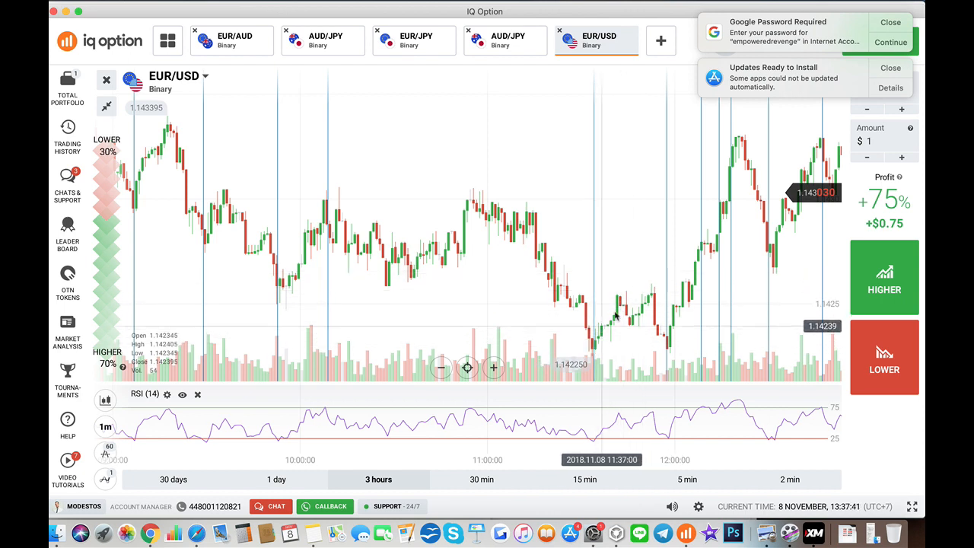
pyautogui.moveTo(677, 297)
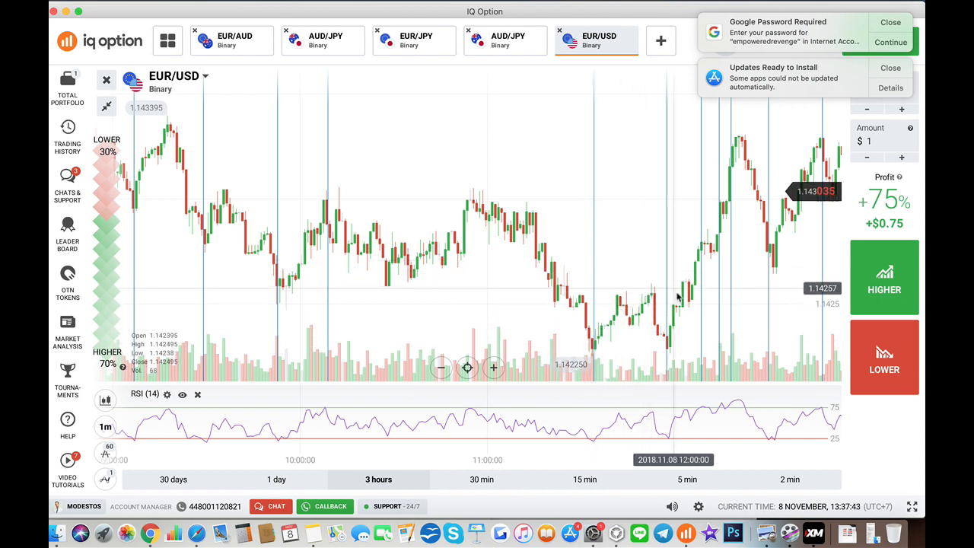
pyautogui.moveTo(532, 152)
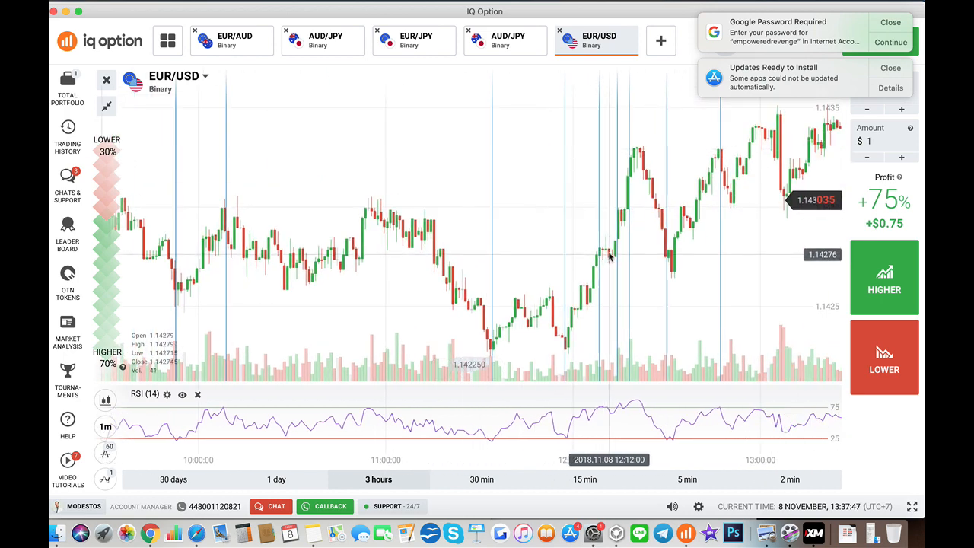
pyautogui.moveTo(614, 251)
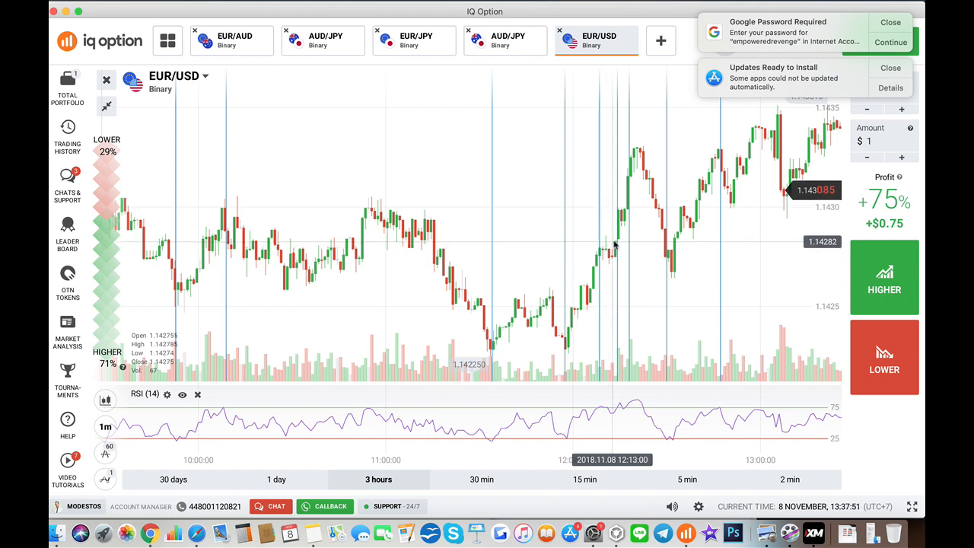
pyautogui.moveTo(618, 217)
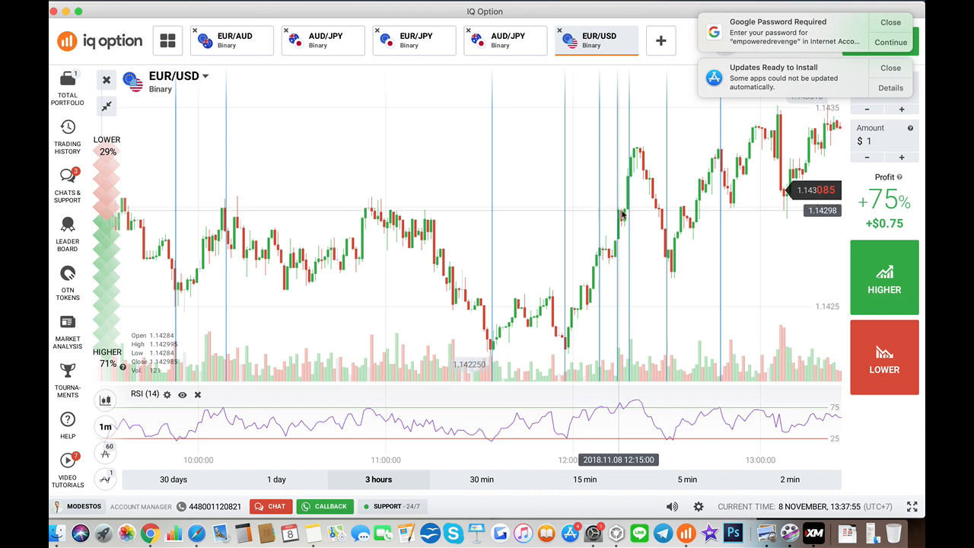
pyautogui.moveTo(622, 178)
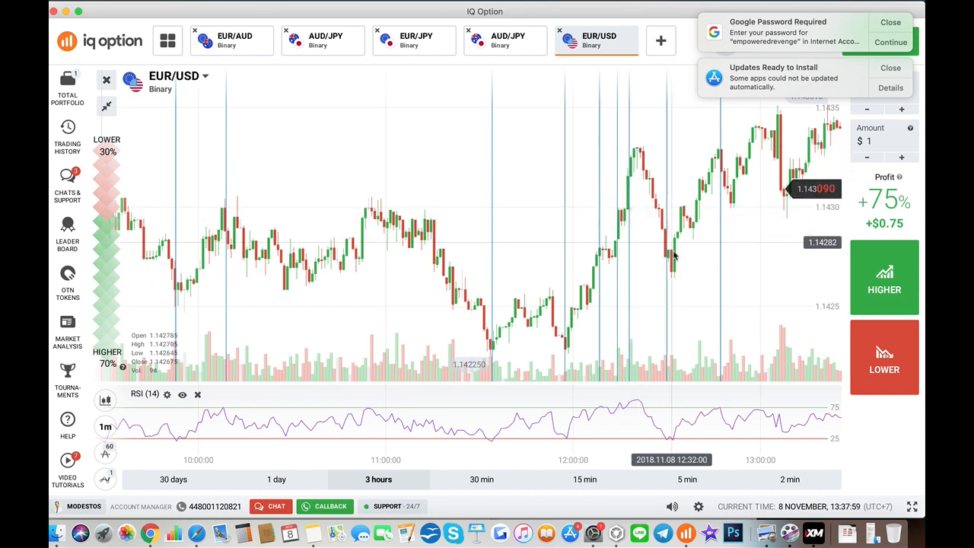
pyautogui.moveTo(687, 309)
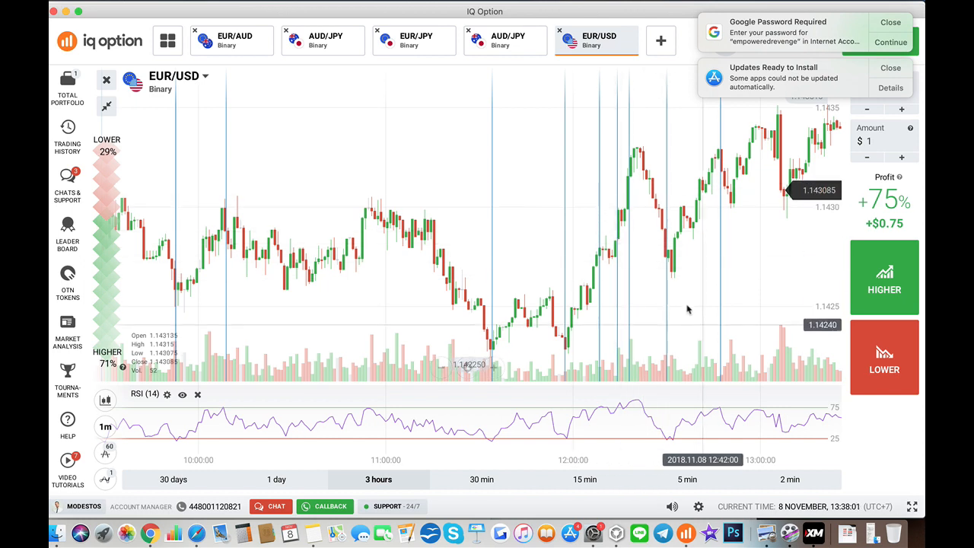
pyautogui.moveTo(681, 234)
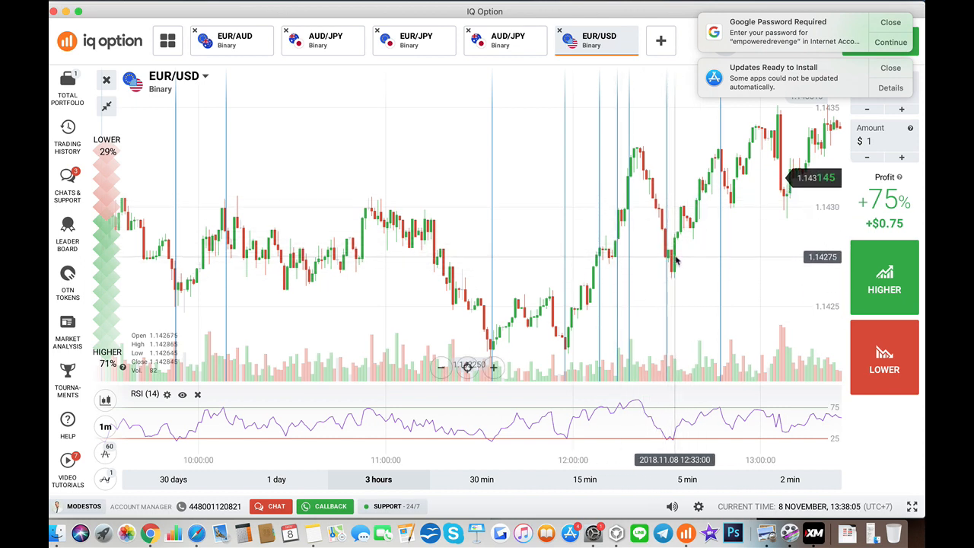
pyautogui.moveTo(676, 243)
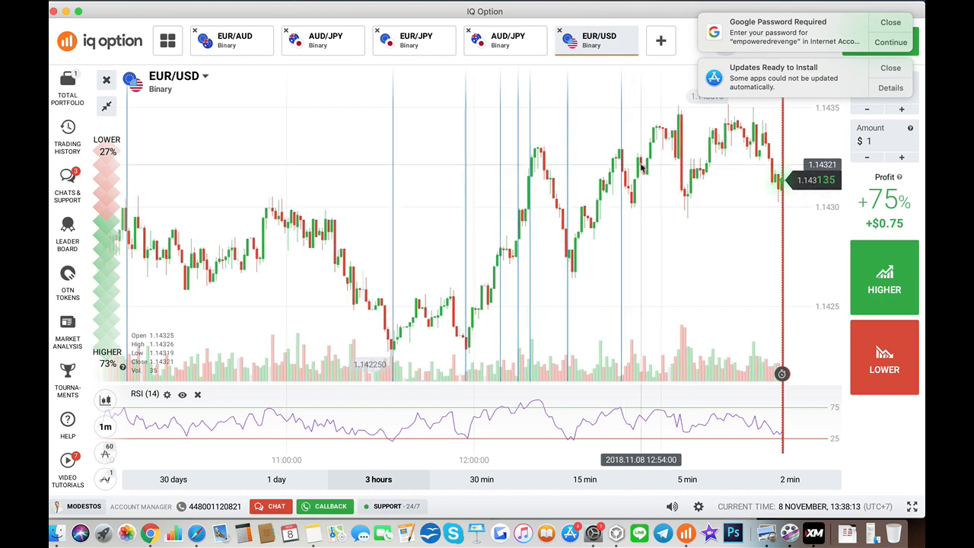
pyautogui.moveTo(672, 253)
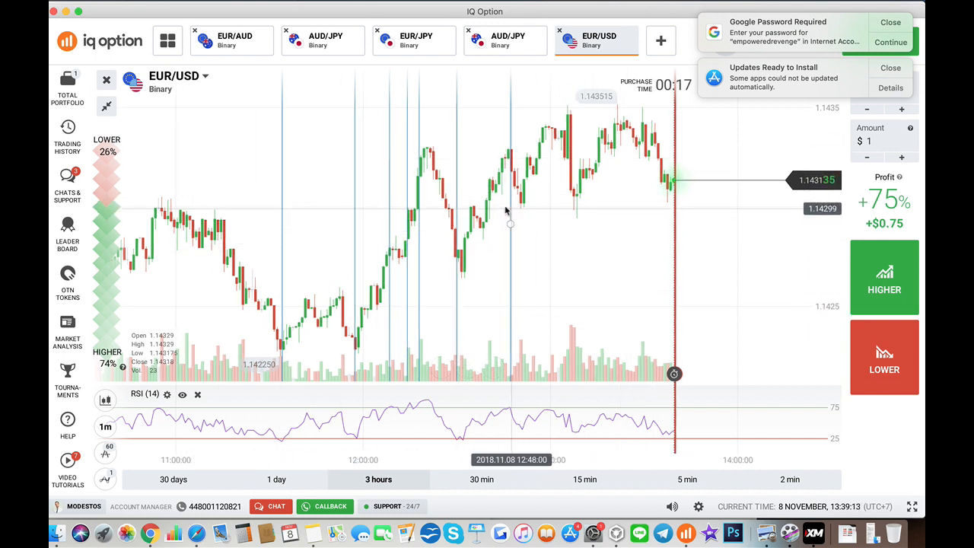
pyautogui.moveTo(557, 272)
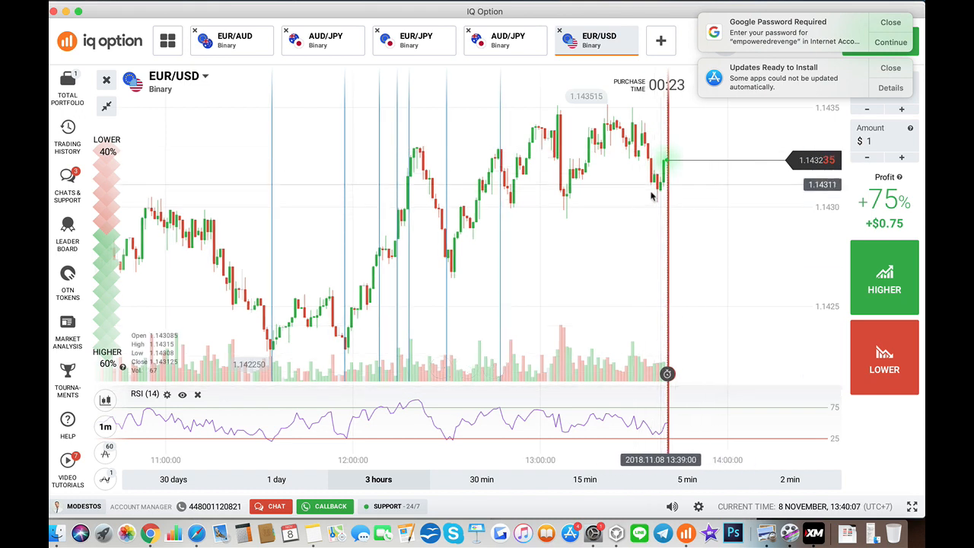
pyautogui.moveTo(680, 171)
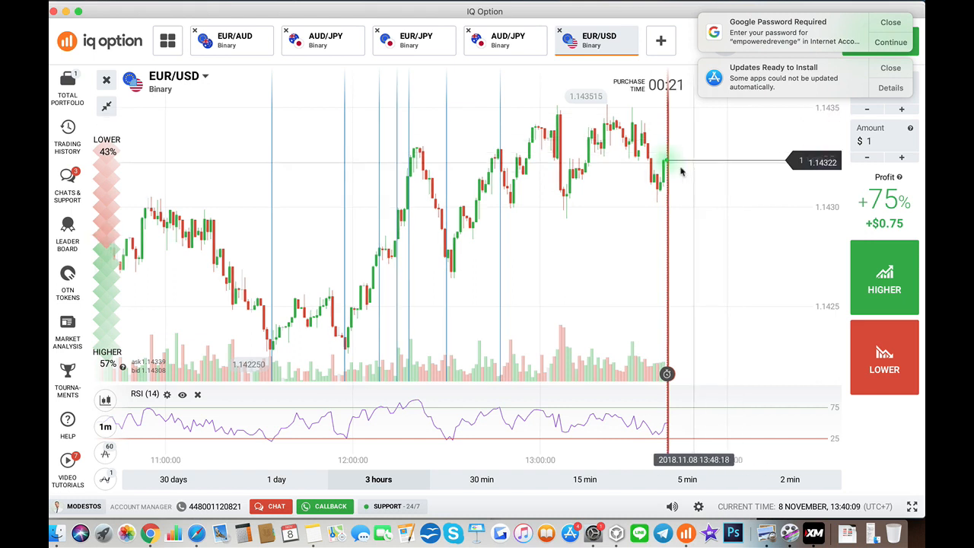
pyautogui.moveTo(674, 259)
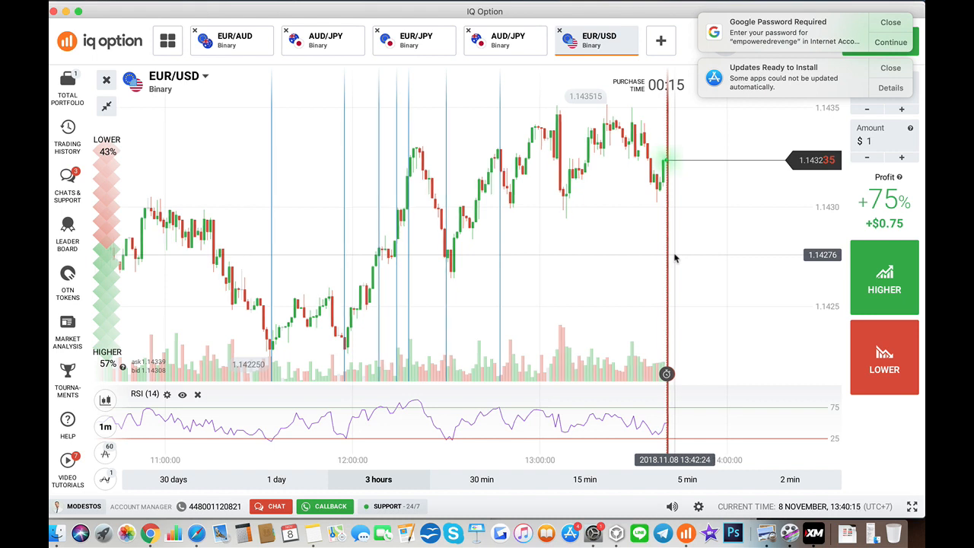
pyautogui.moveTo(656, 213)
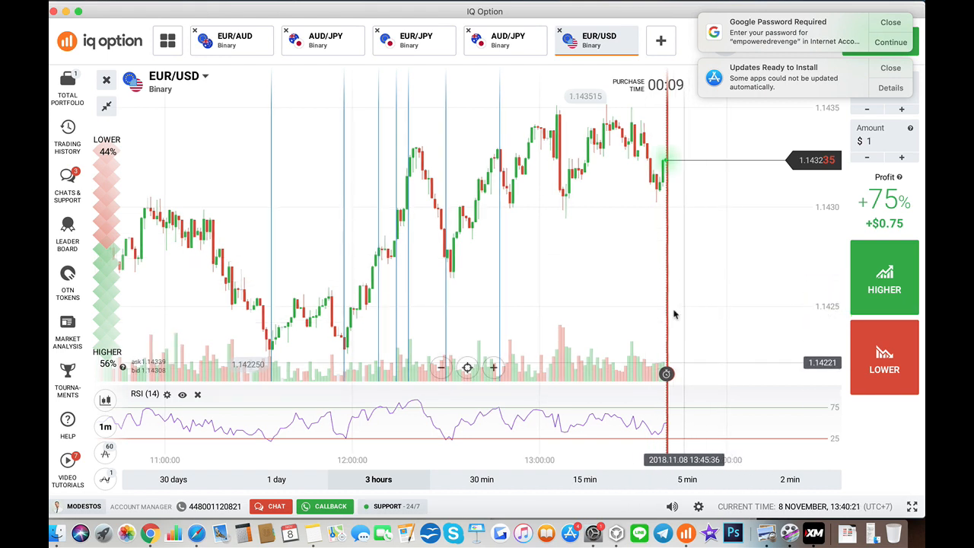
pyautogui.moveTo(693, 204)
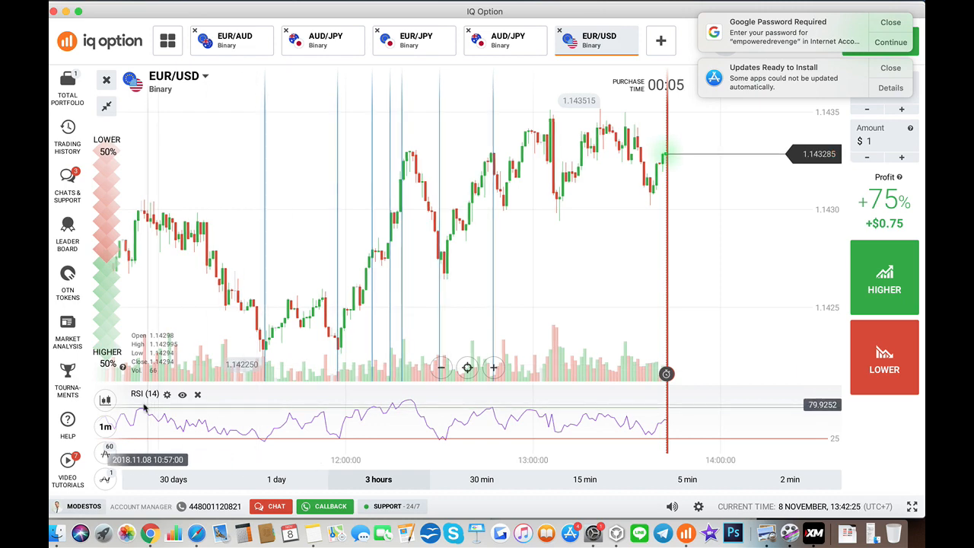
# Apply RSI period 5 while keeping the 75/25 levels.
pyautogui.click(167, 394)
pyautogui.write('5')
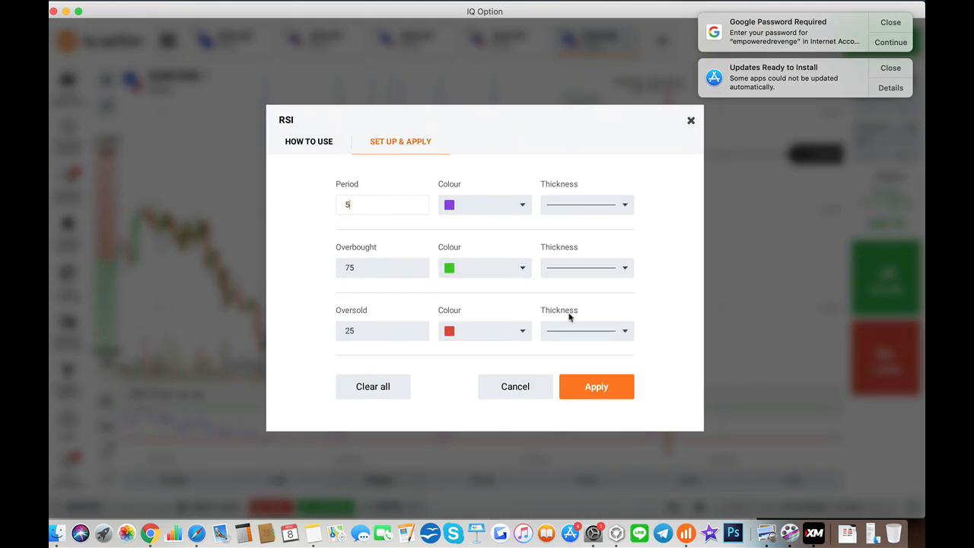
pyautogui.click(596, 386)
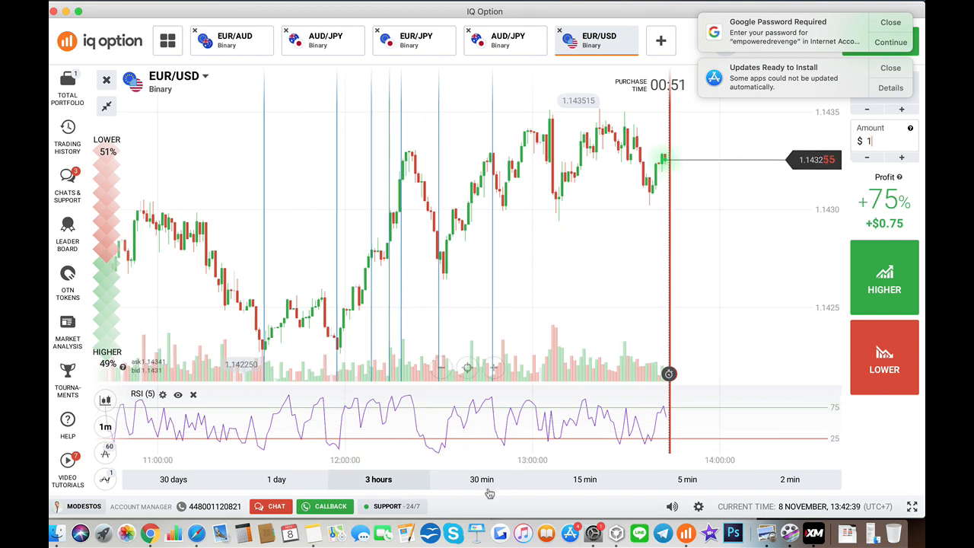
pyautogui.moveTo(468, 411)
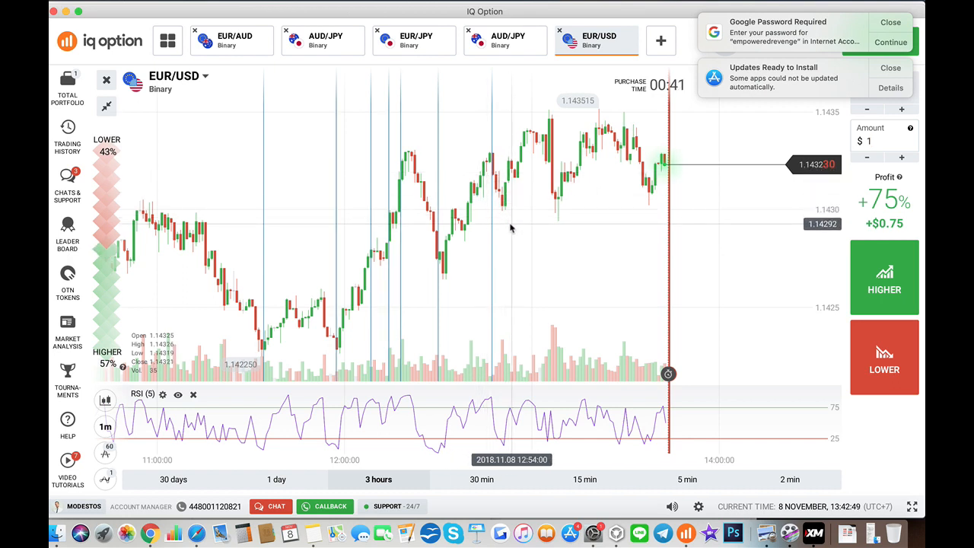
pyautogui.moveTo(583, 329)
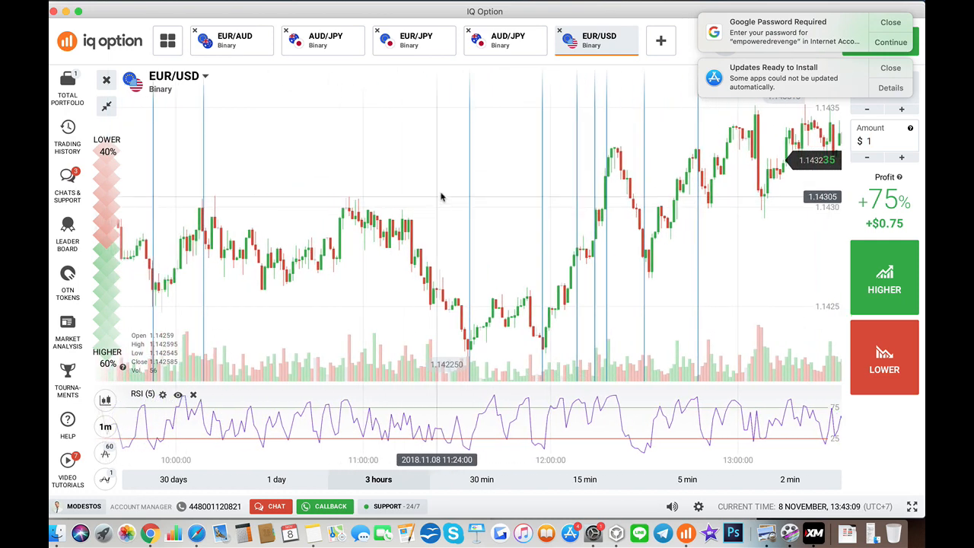
pyautogui.moveTo(529, 254)
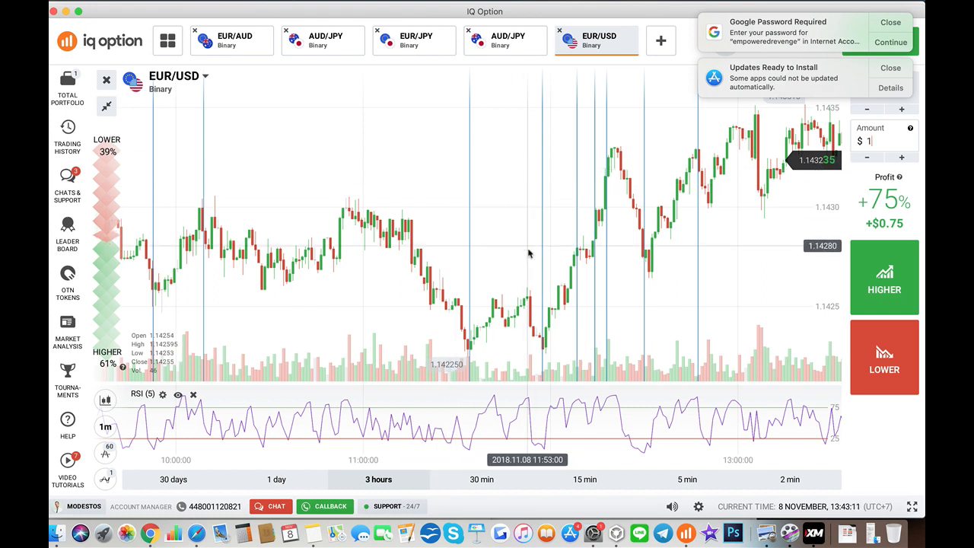
pyautogui.moveTo(297, 426)
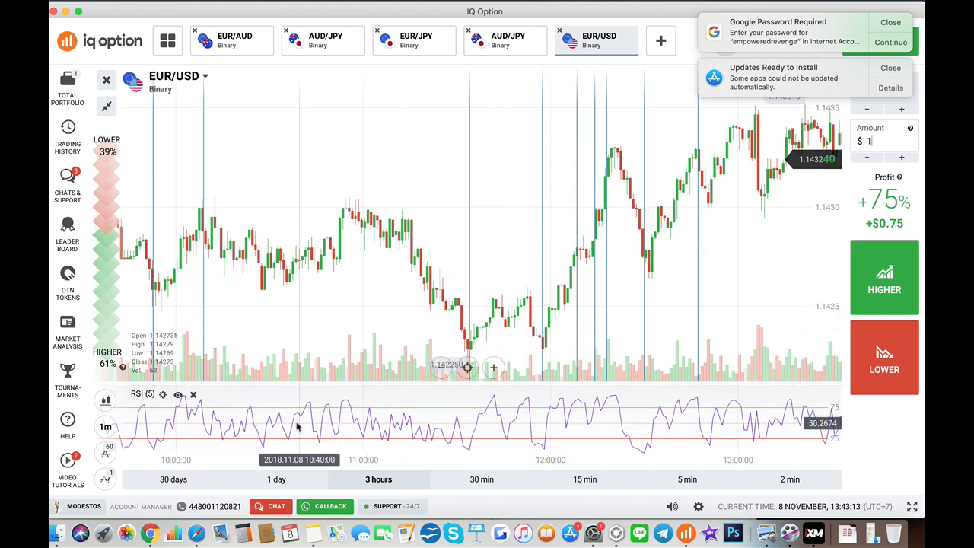
pyautogui.moveTo(507, 444)
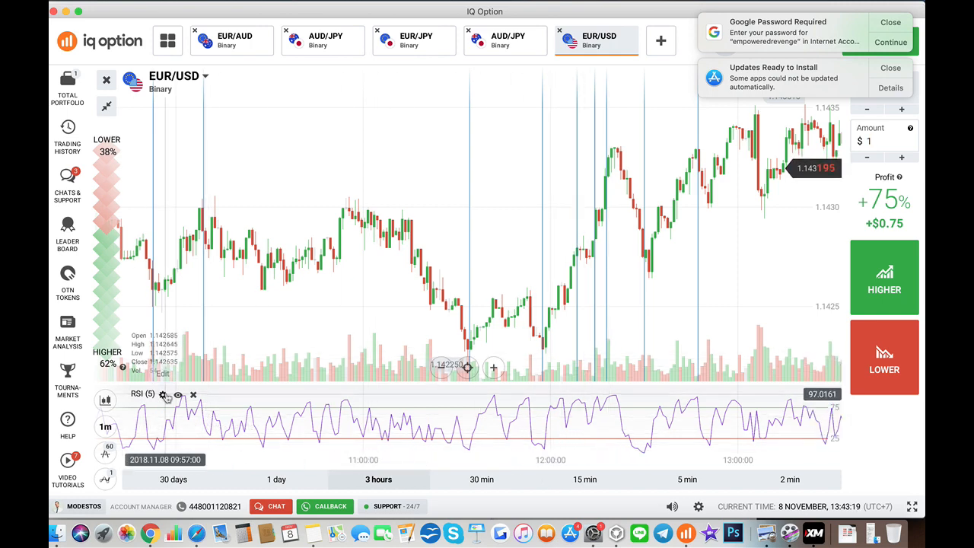
# Set the RSI overbought level to 85 and oversold to 15 and apply.
pyautogui.click(162, 394)
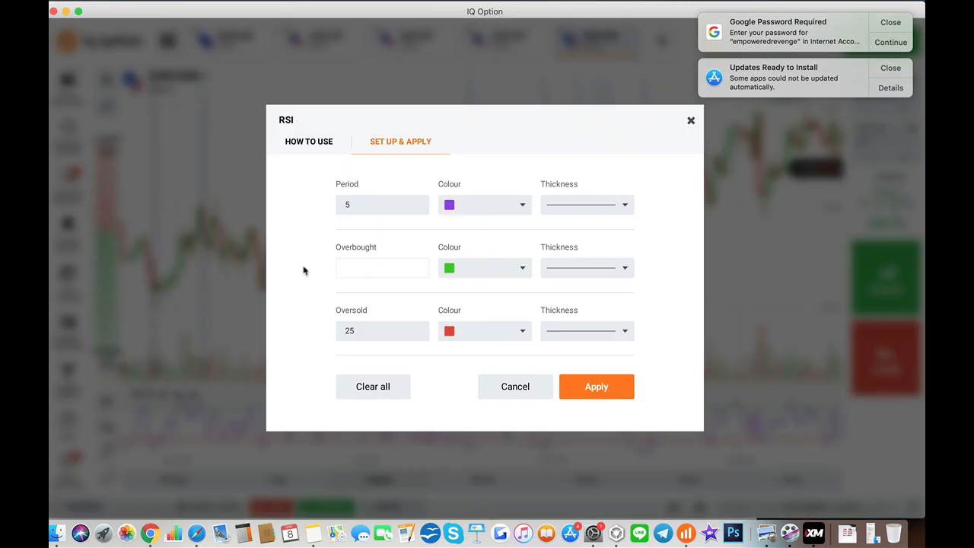
pyautogui.write('85')
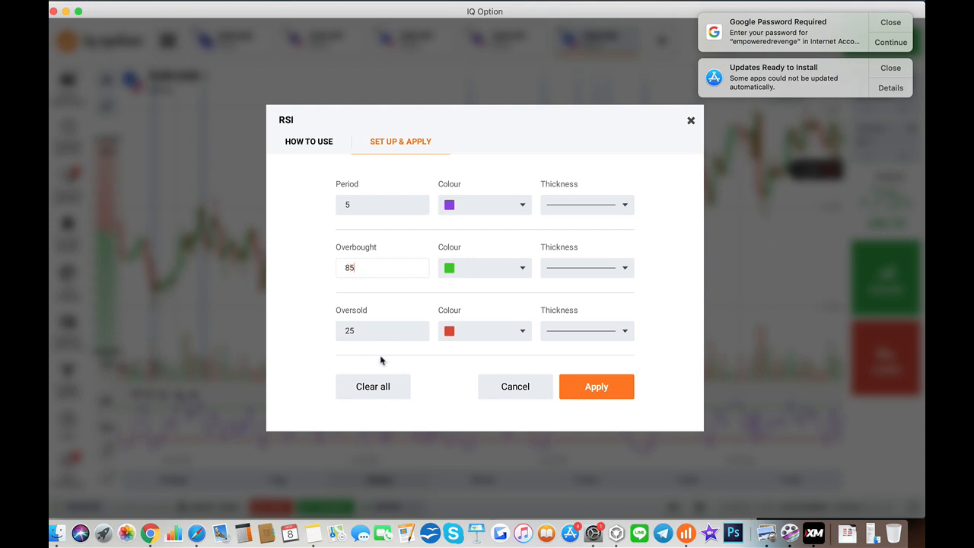
pyautogui.write('15')
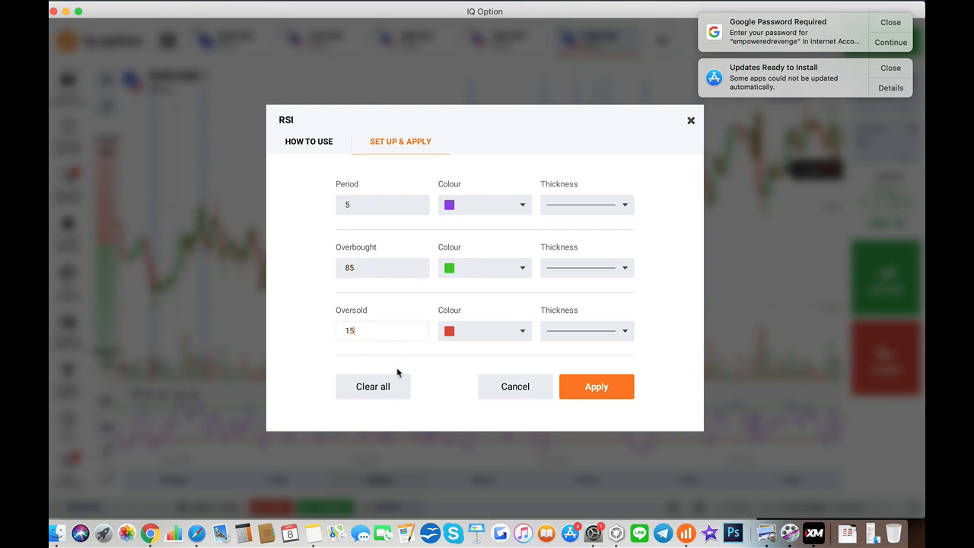
pyautogui.click(596, 386)
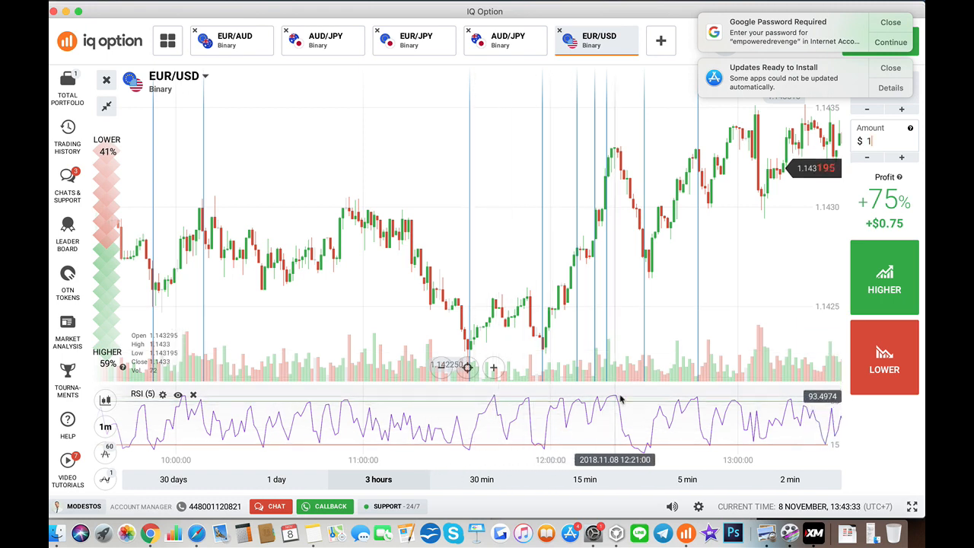
pyautogui.moveTo(447, 247)
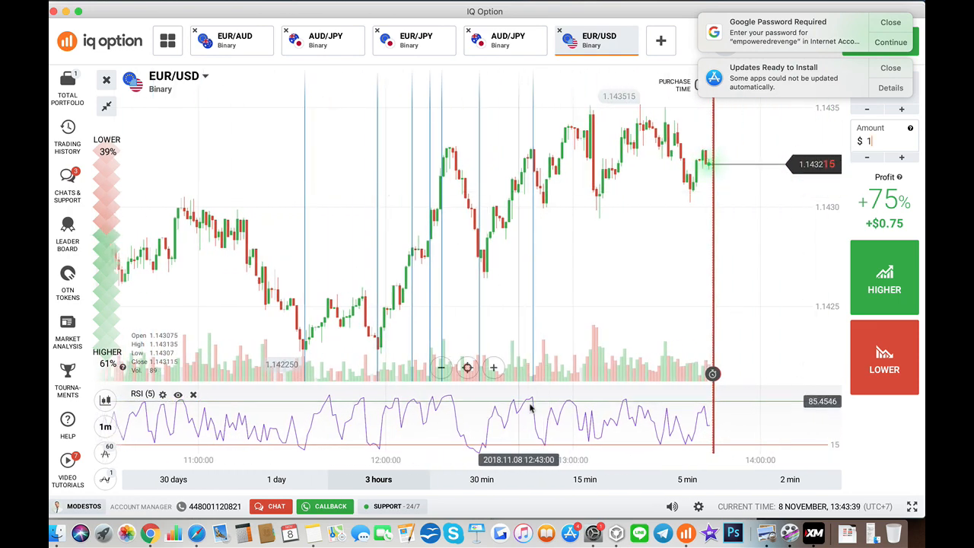
pyautogui.moveTo(618, 304)
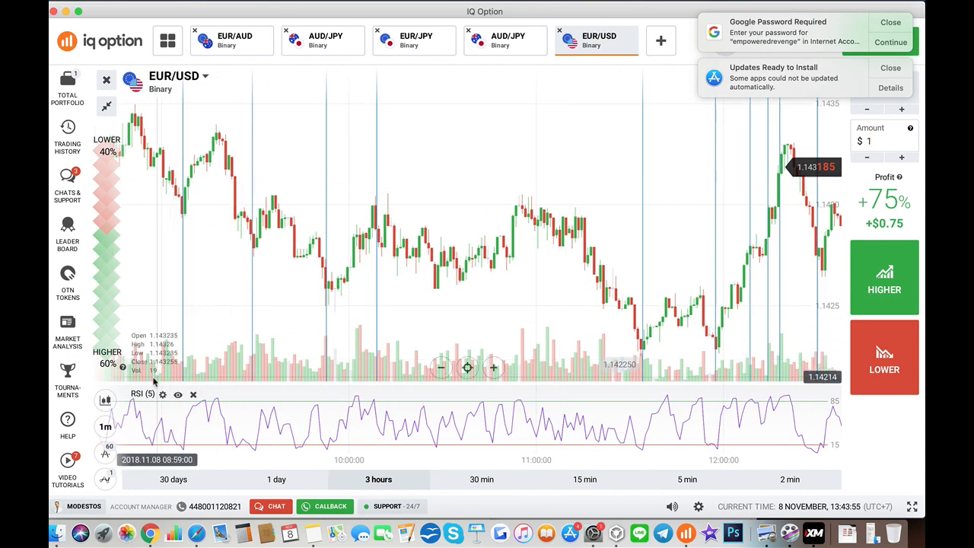
pyautogui.click(162, 395)
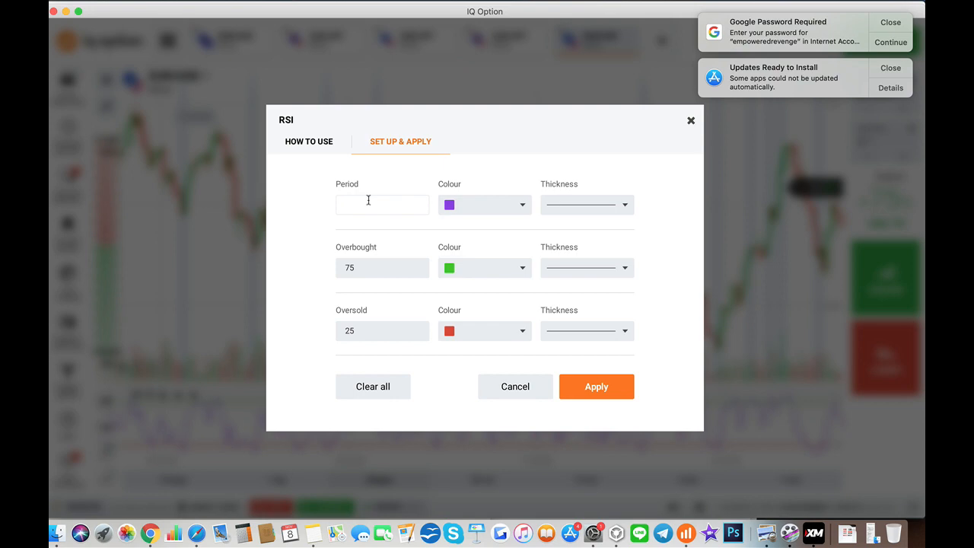
# Apply RSI period 9 with the 75/25 levels.
pyautogui.write('9')
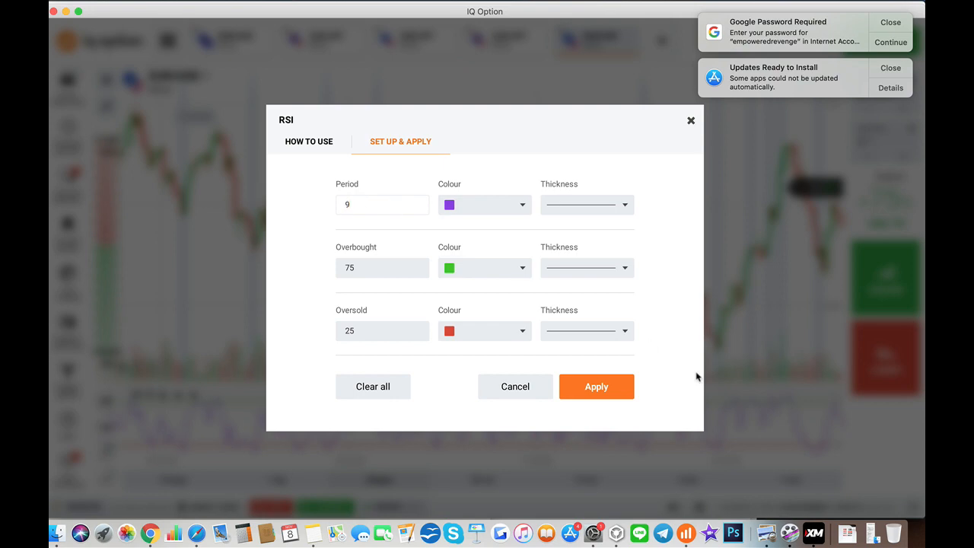
pyautogui.click(596, 387)
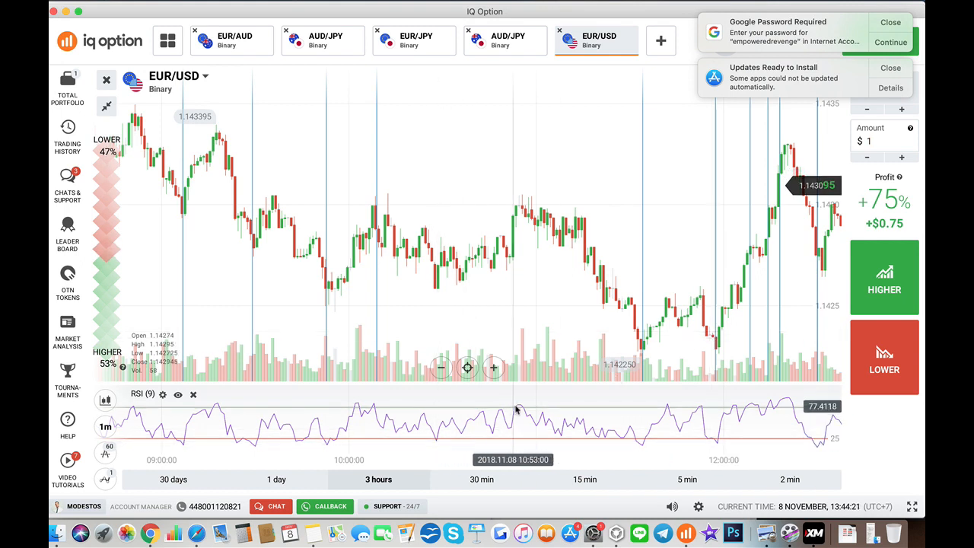
pyautogui.moveTo(642, 447)
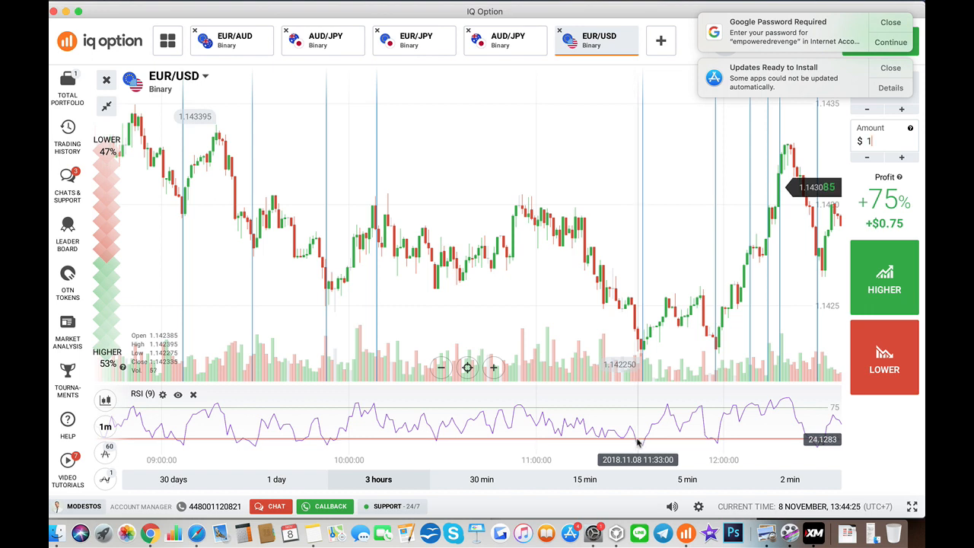
pyautogui.moveTo(694, 422)
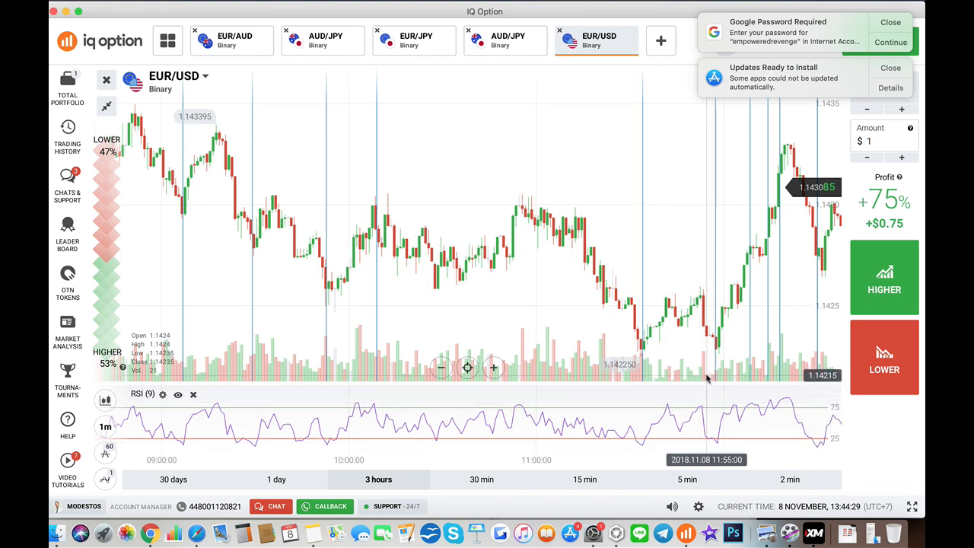
pyautogui.moveTo(316, 424)
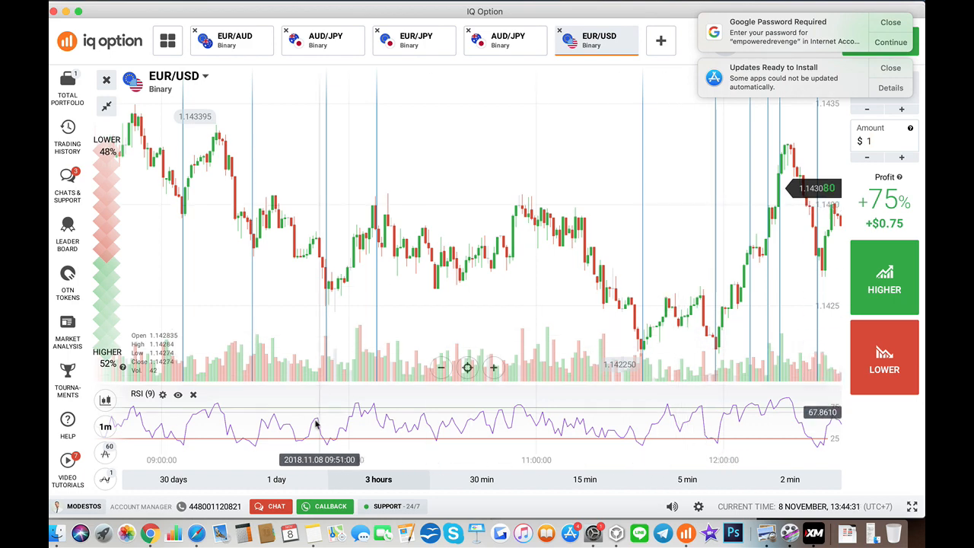
pyautogui.moveTo(628, 239)
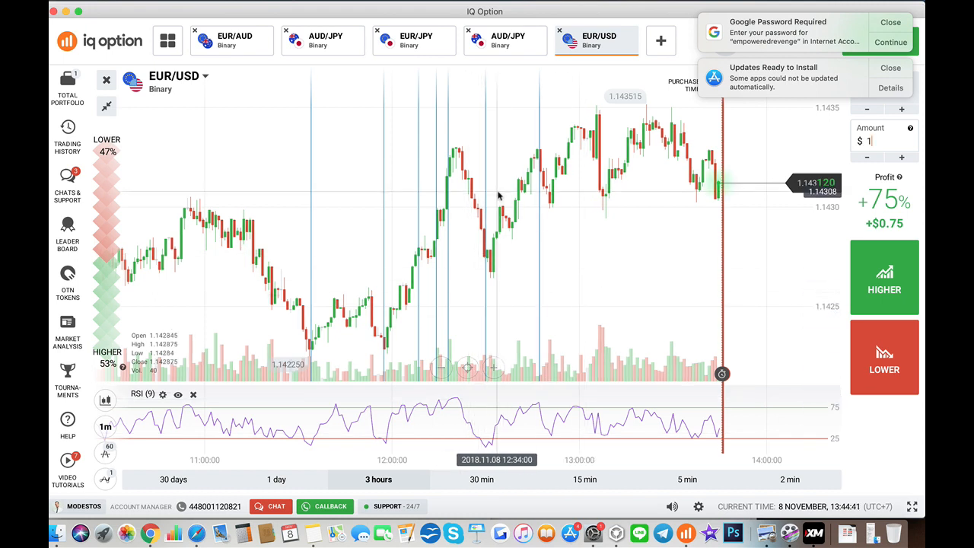
pyautogui.moveTo(663, 333)
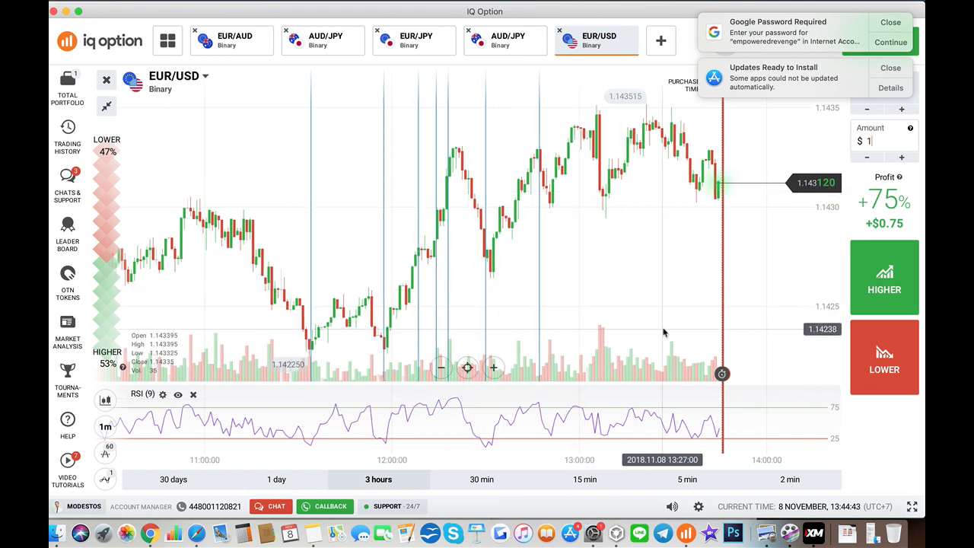
pyautogui.moveTo(438, 459)
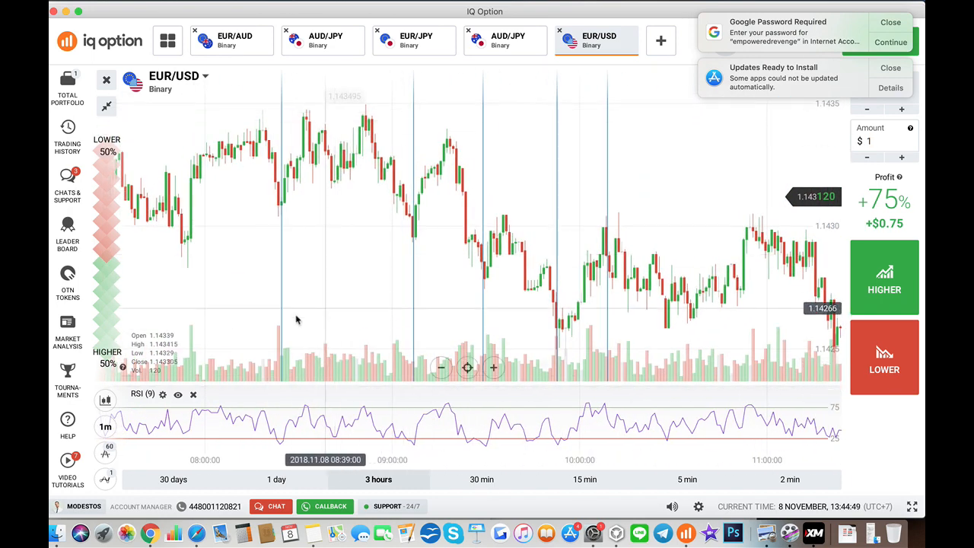
pyautogui.moveTo(227, 259)
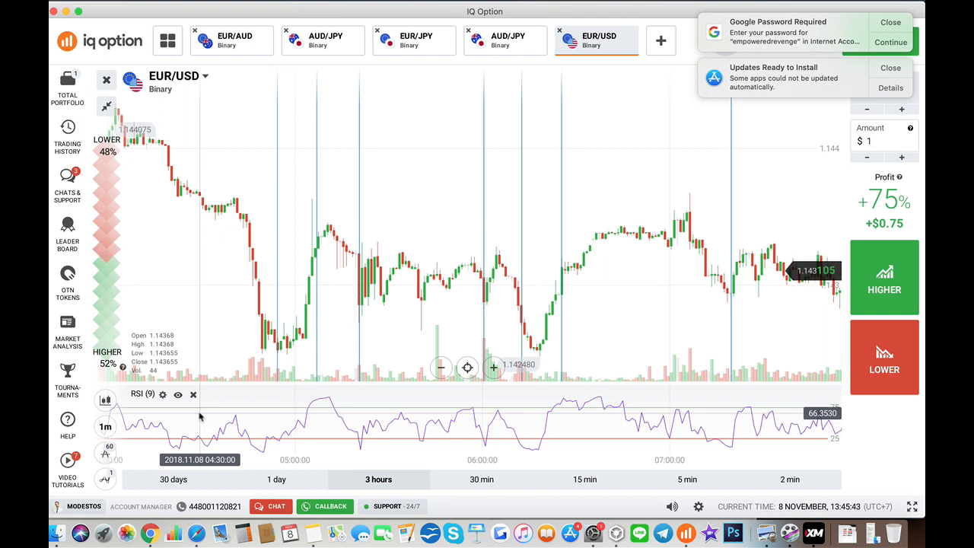
pyautogui.moveTo(358, 255)
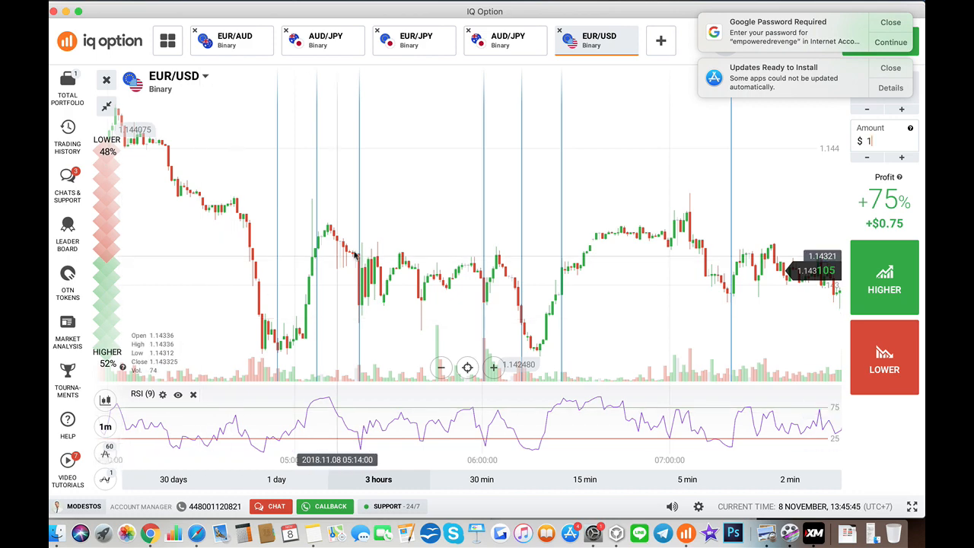